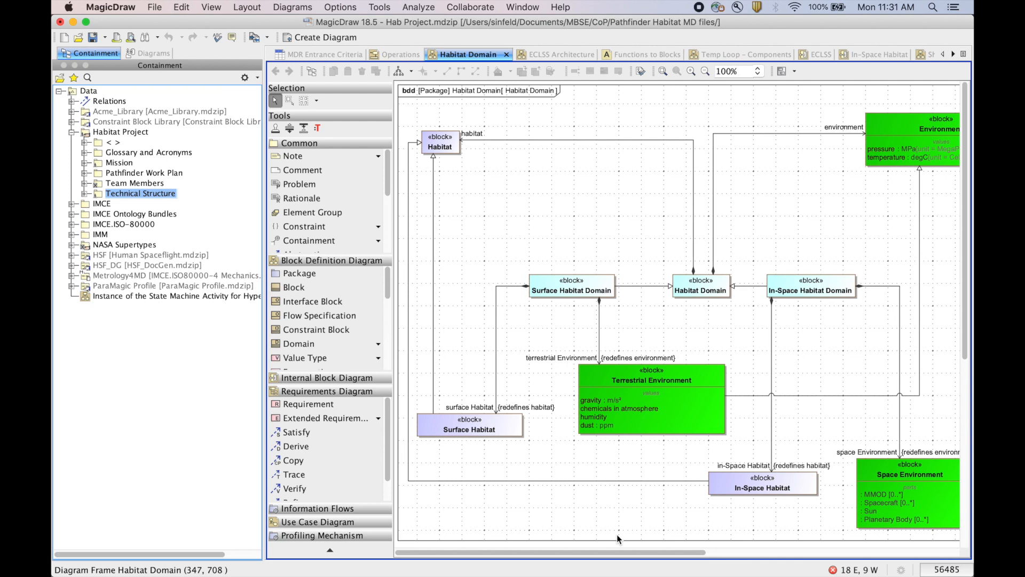
{"action": "mouse_move", "coordinate": [617, 499]}
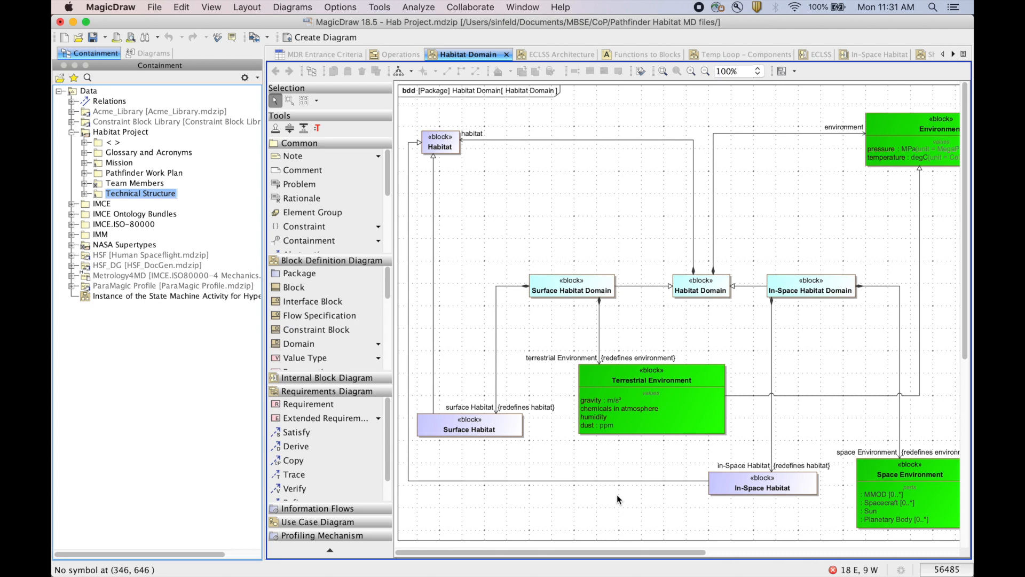
{"action": "mouse_move", "coordinate": [617, 503]}
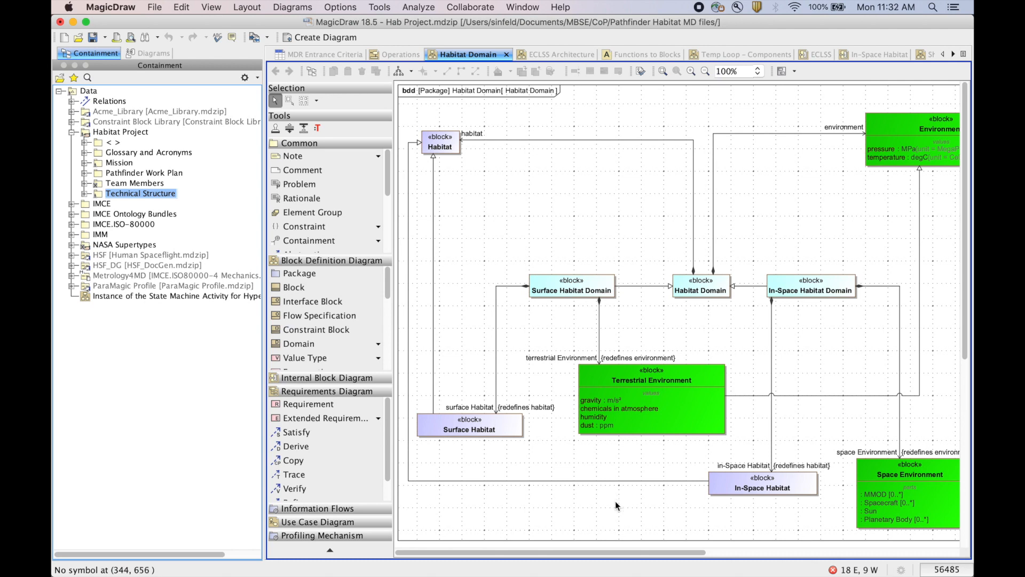
{"action": "mouse_move", "coordinate": [247, 211]}
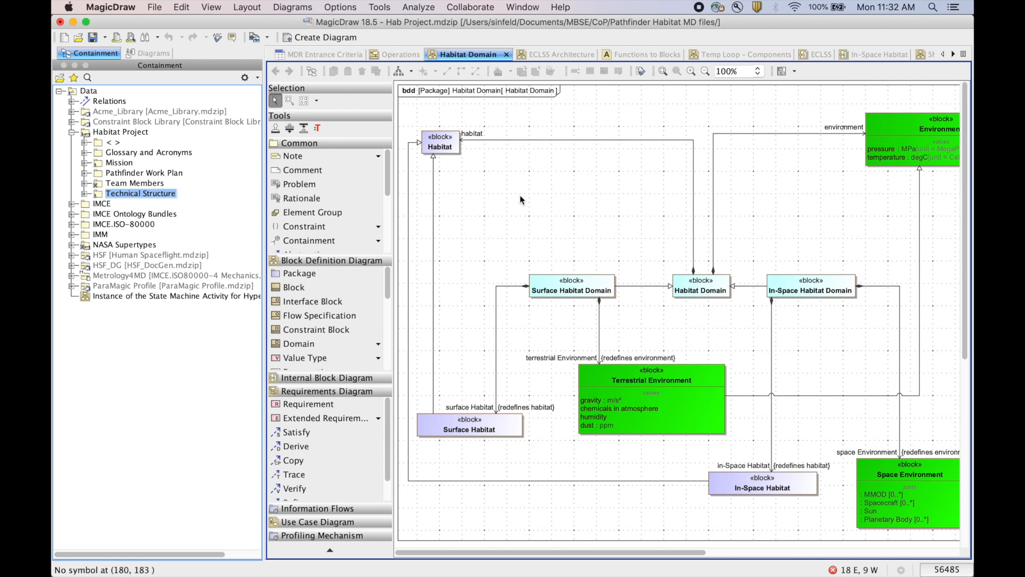
{"action": "mouse_move", "coordinate": [532, 203]}
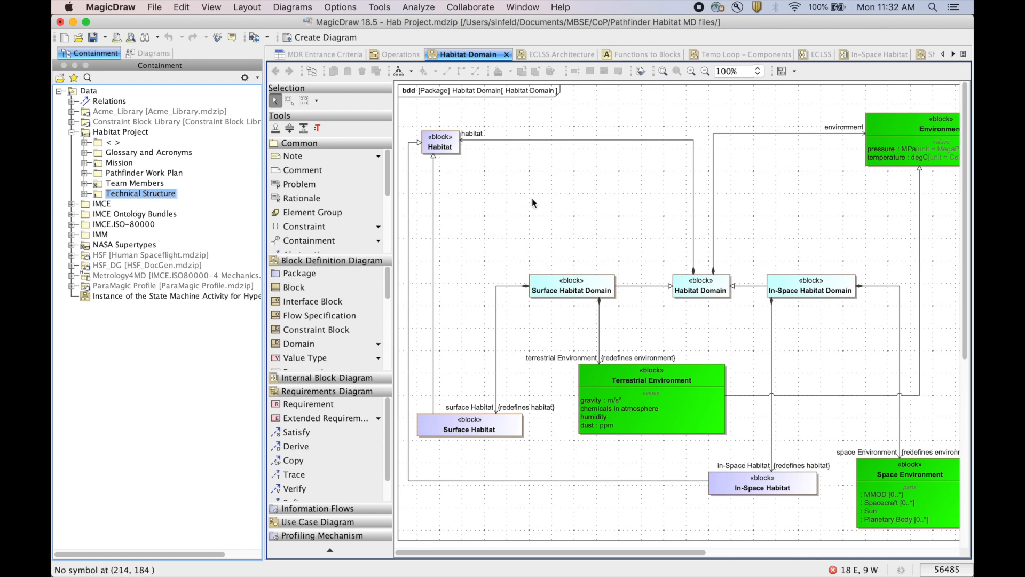
{"action": "mouse_move", "coordinate": [687, 234]}
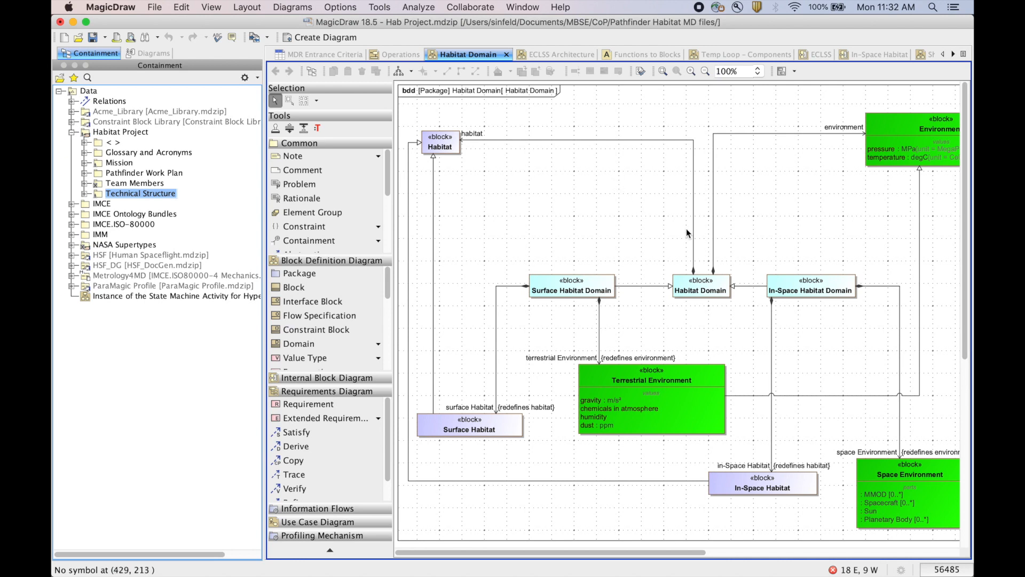
{"action": "mouse_move", "coordinate": [815, 235]}
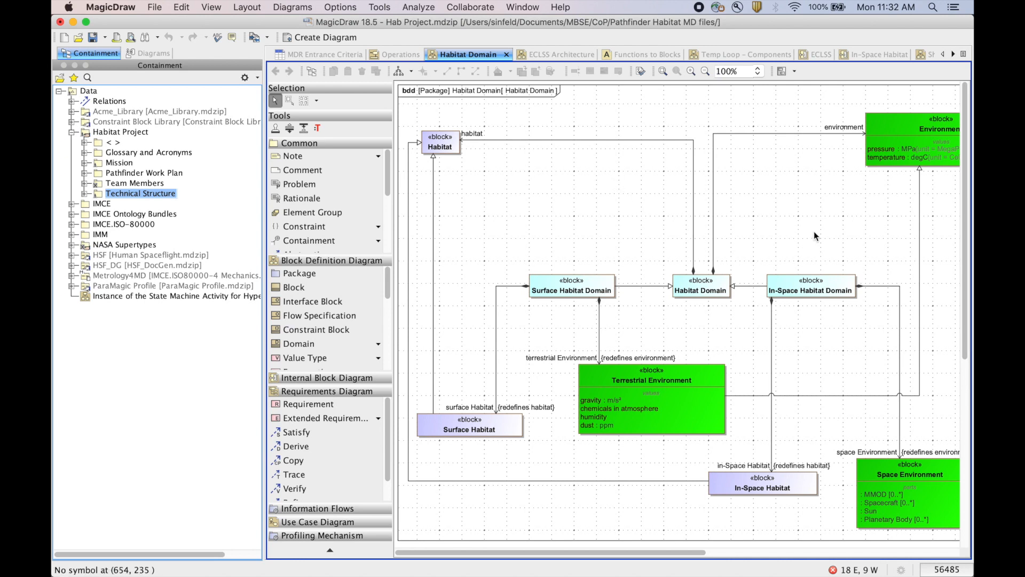
- Bring up the ECLSS Architecture diagram with the Water System and its four subsystems
{"action": "left_click", "coordinate": [545, 54]}
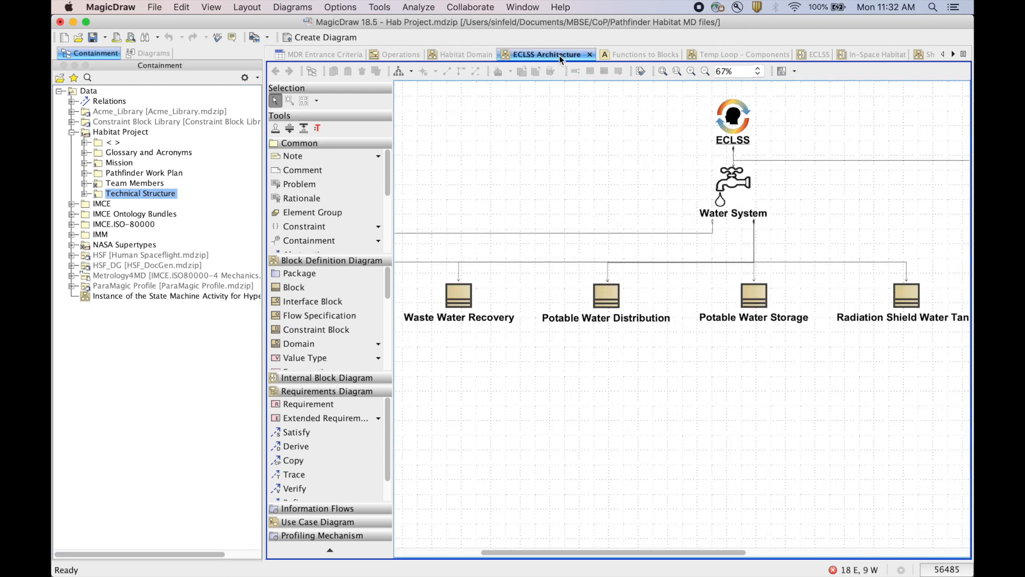
{"action": "mouse_move", "coordinate": [739, 164]}
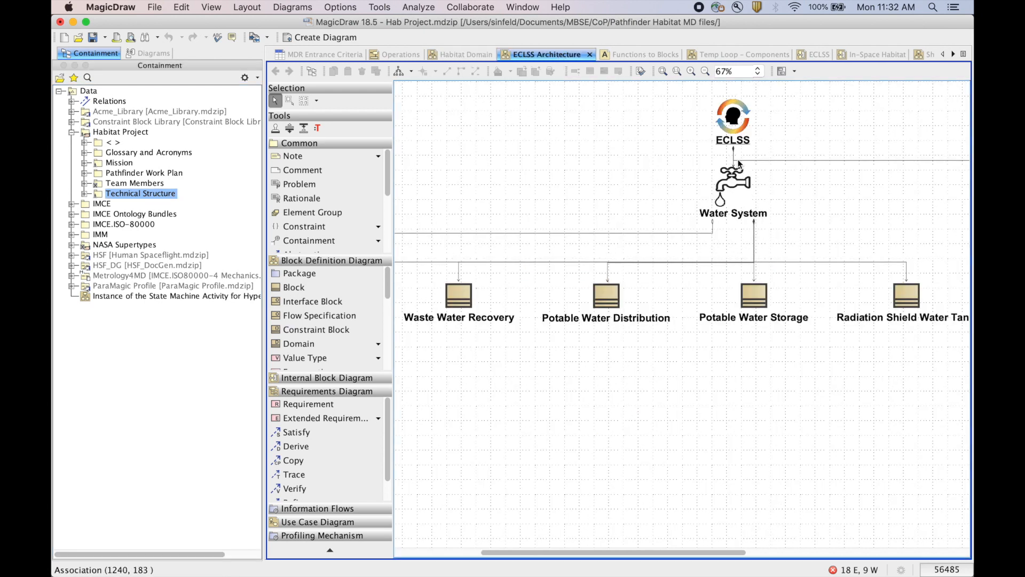
{"action": "mouse_move", "coordinate": [724, 160]}
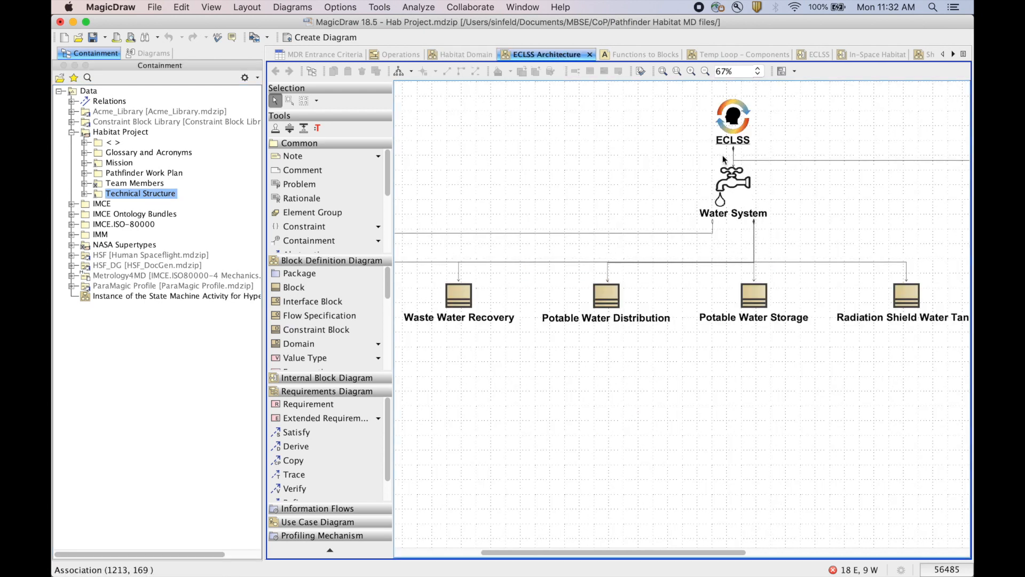
{"action": "mouse_move", "coordinate": [727, 171]}
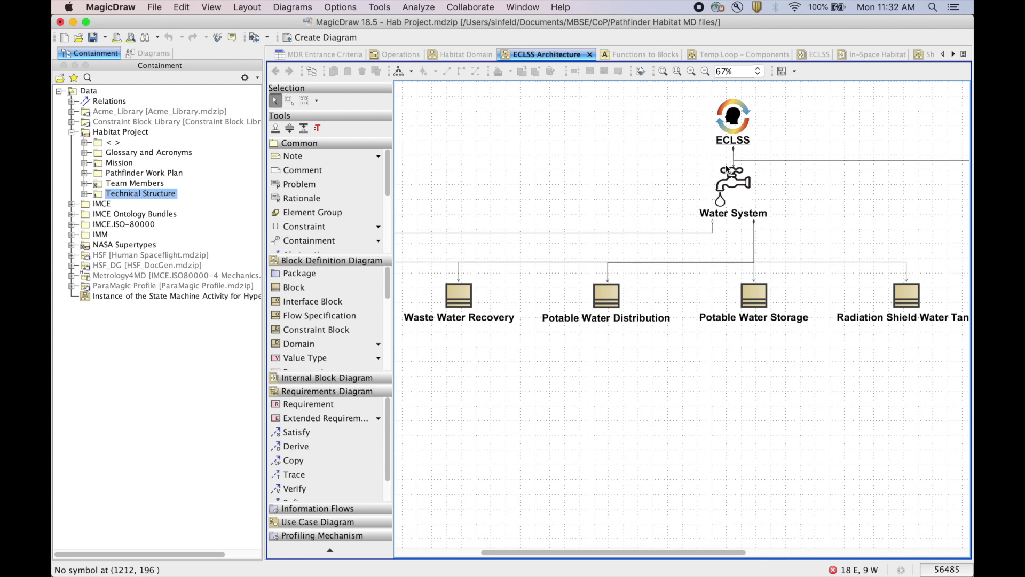
{"action": "mouse_move", "coordinate": [607, 181]}
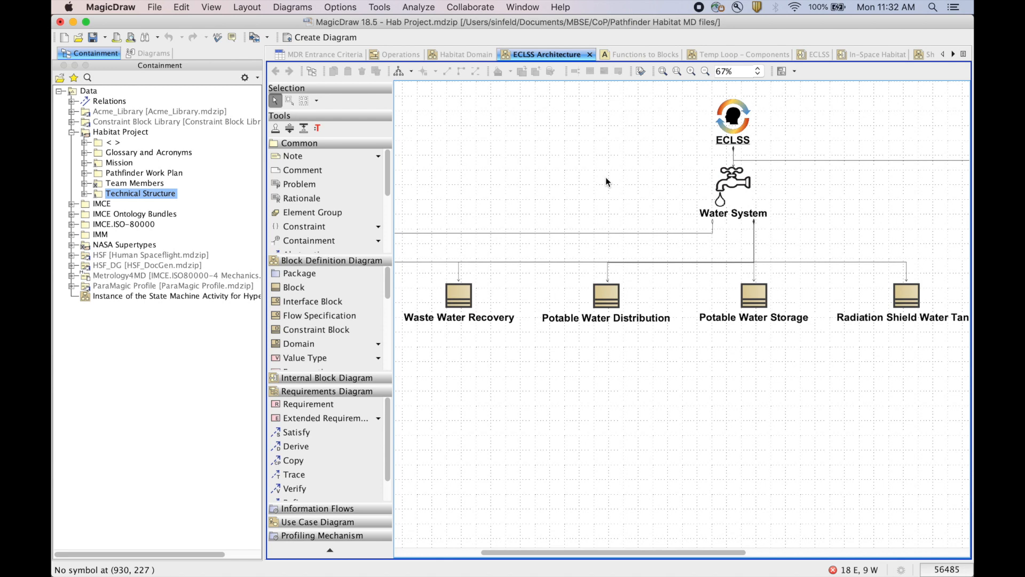
{"action": "mouse_move", "coordinate": [589, 188]}
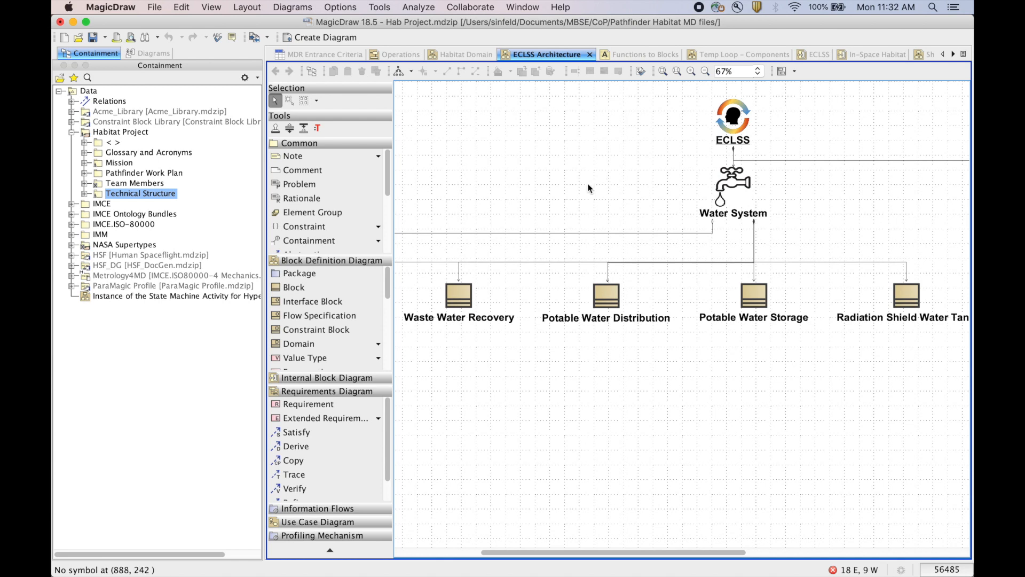
{"action": "mouse_move", "coordinate": [586, 190]}
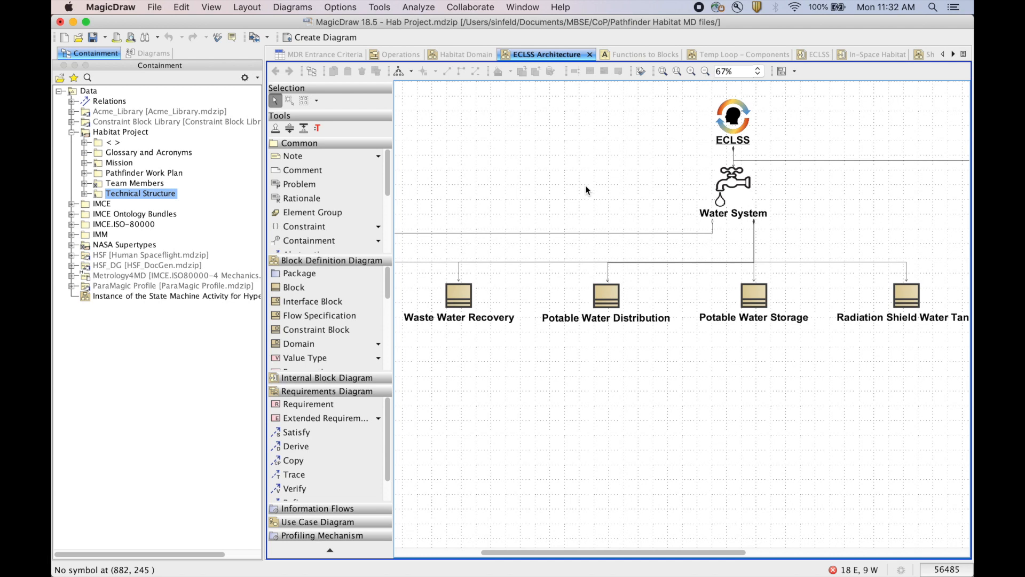
{"action": "mouse_move", "coordinate": [328, 198]}
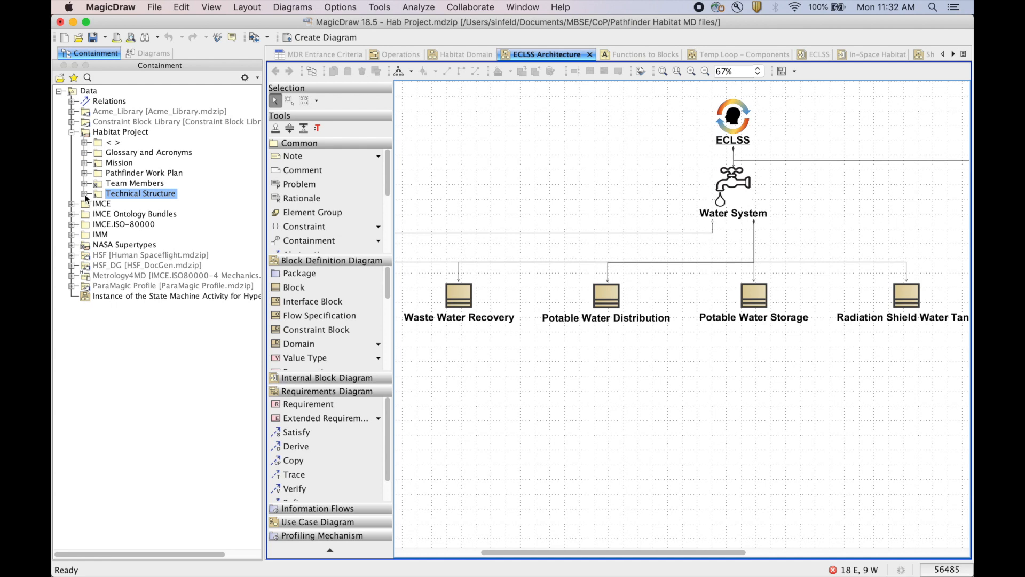
- Expand Technical Structure with ECLSS and Structures collapsed, revealing Avionics and In-Space Habitat parts
{"action": "left_click", "coordinate": [74, 193]}
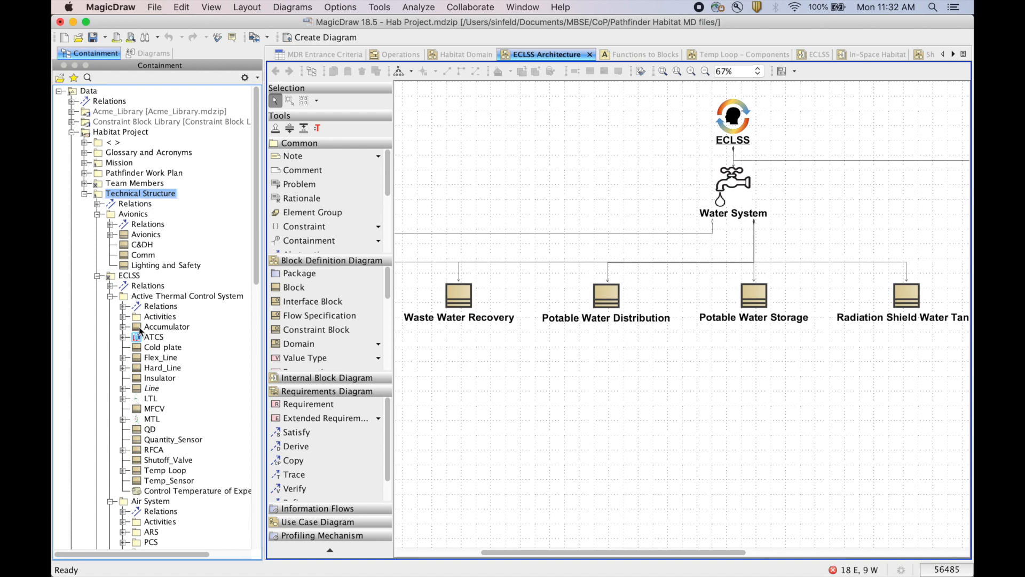
{"action": "mouse_move", "coordinate": [155, 298]}
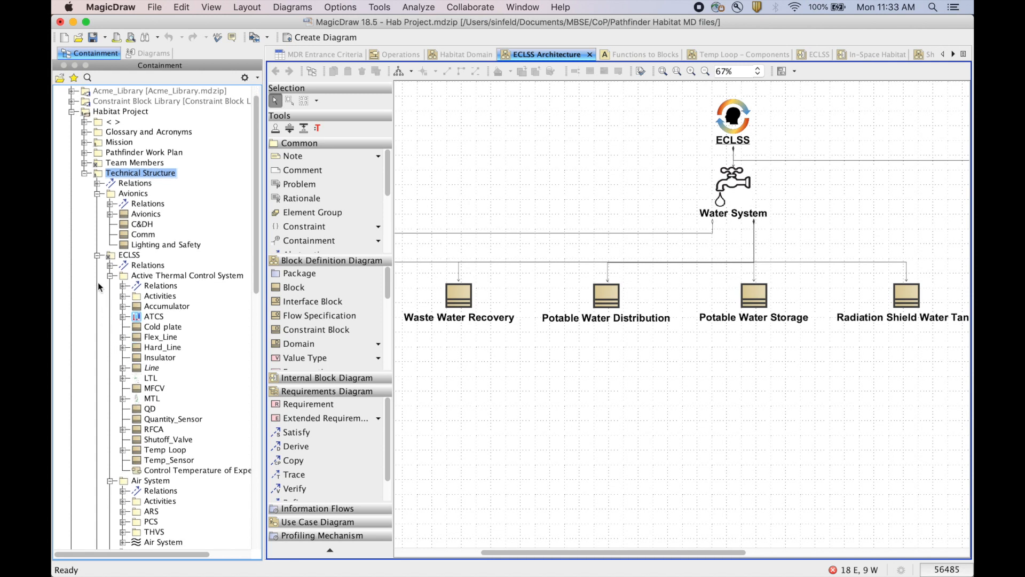
{"action": "left_click", "coordinate": [110, 254]}
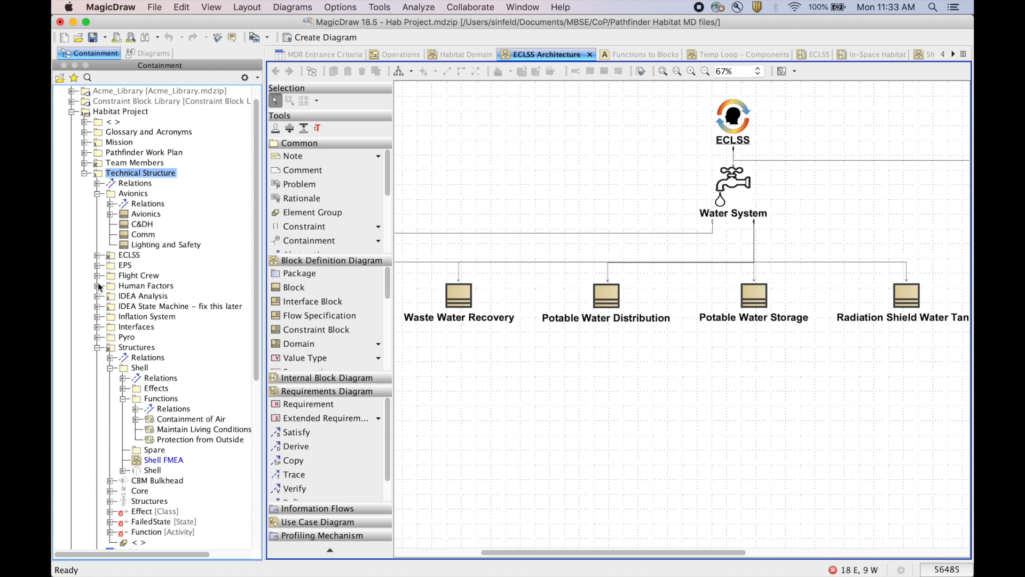
{"action": "left_click", "coordinate": [97, 347]}
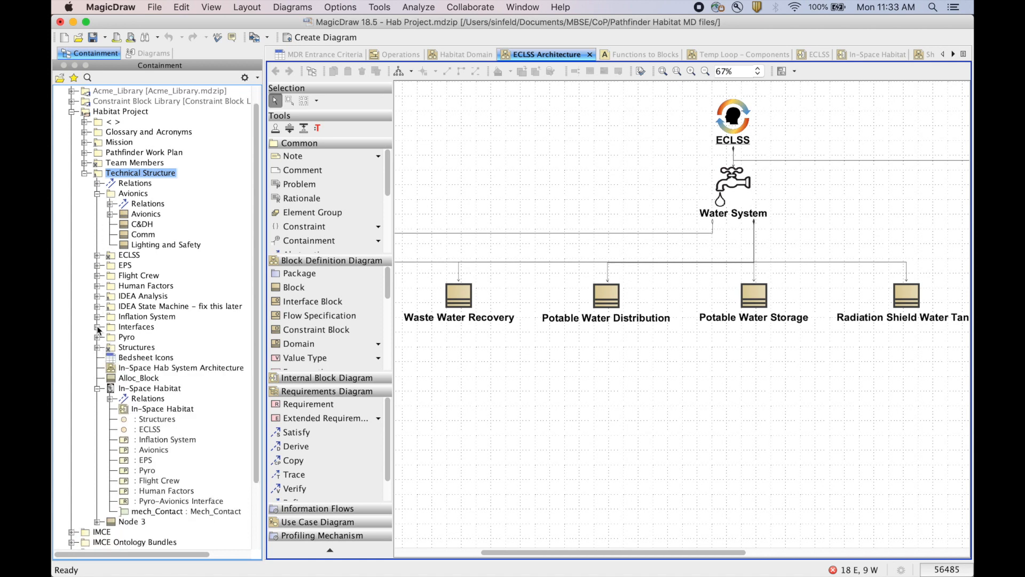
{"action": "scroll", "scroll_direction": "down", "scroll_amount": 3}
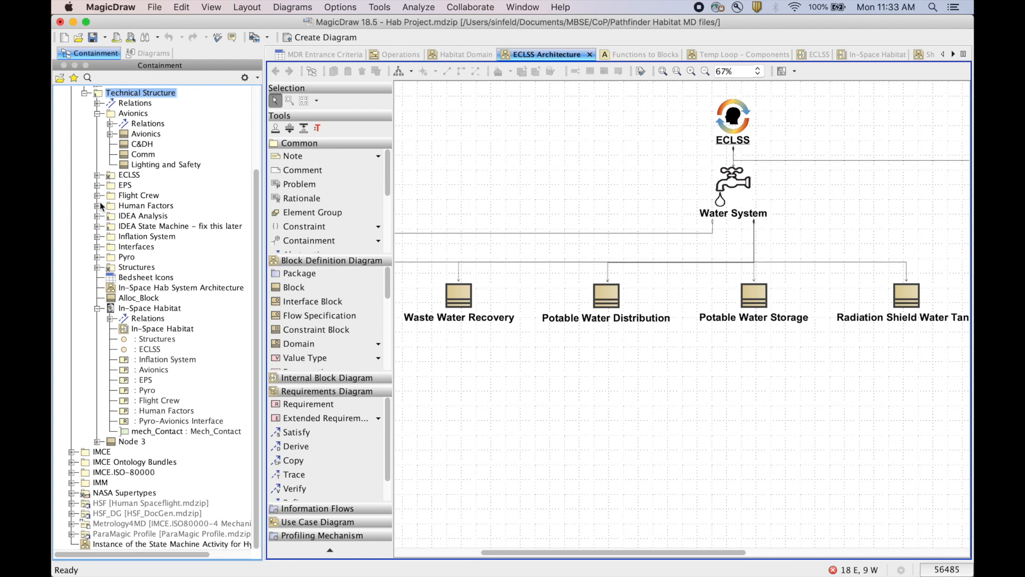
{"action": "mouse_move", "coordinate": [105, 202]}
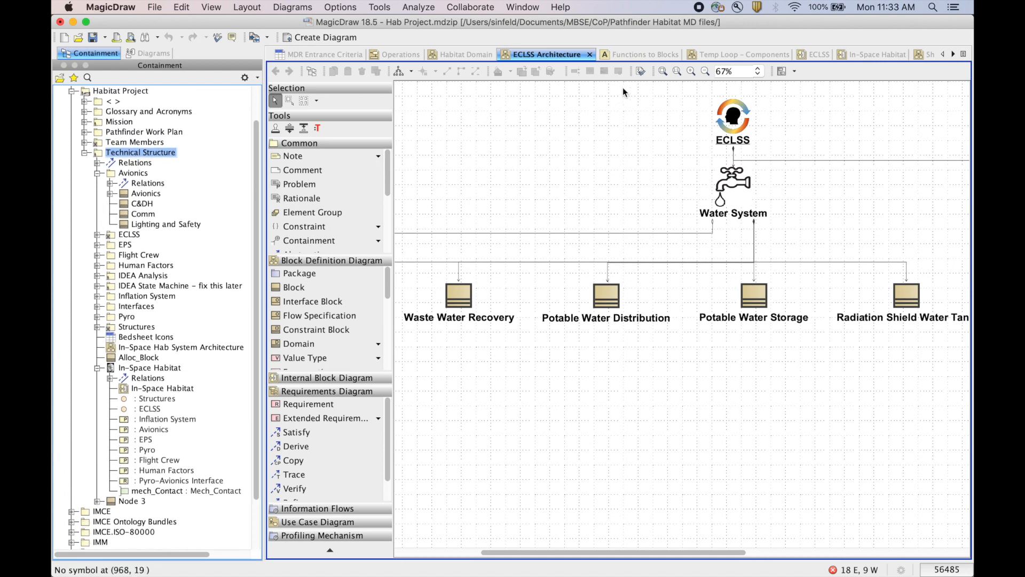
- Show the Functions to Blocks matrix with the ECLSS Air System activities expanded in the tree
{"action": "left_click", "coordinate": [633, 54]}
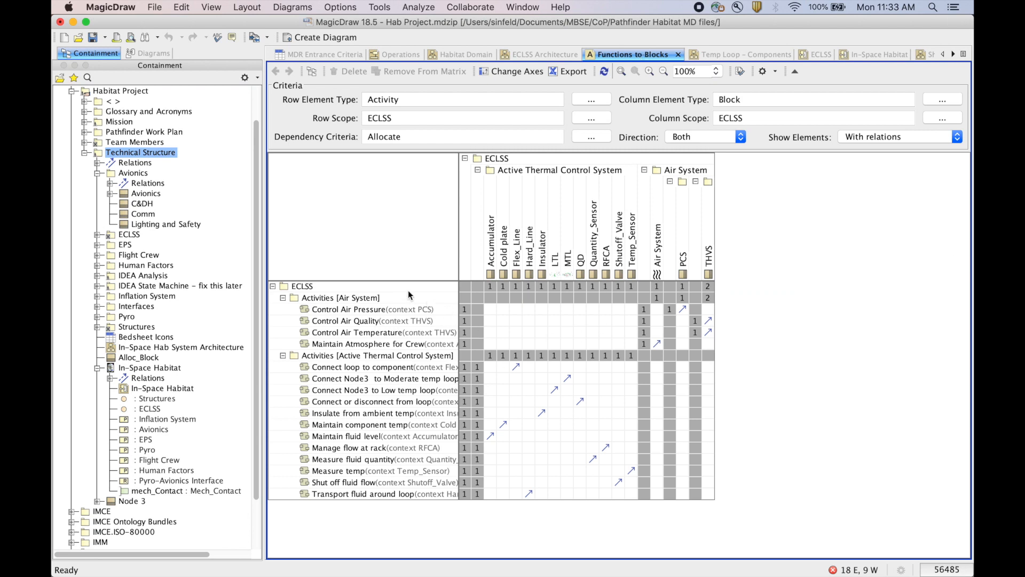
{"action": "mouse_move", "coordinate": [401, 316]}
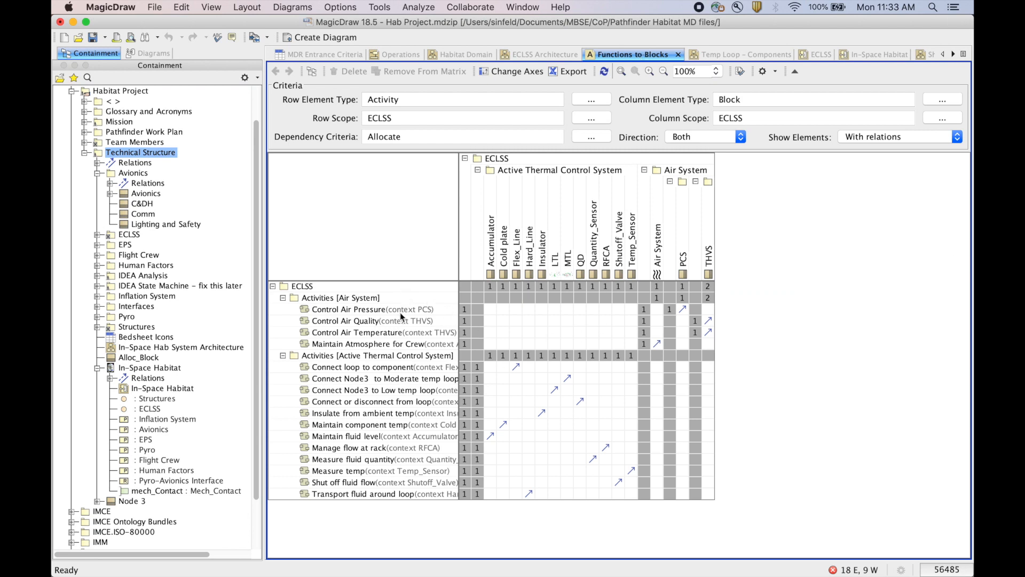
{"action": "mouse_move", "coordinate": [305, 308]}
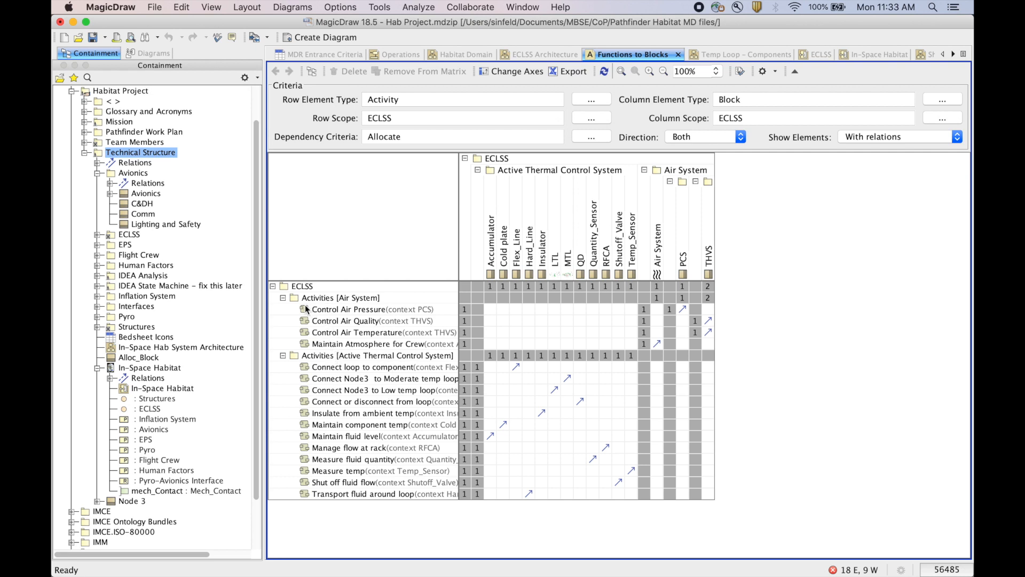
{"action": "mouse_move", "coordinate": [286, 308]}
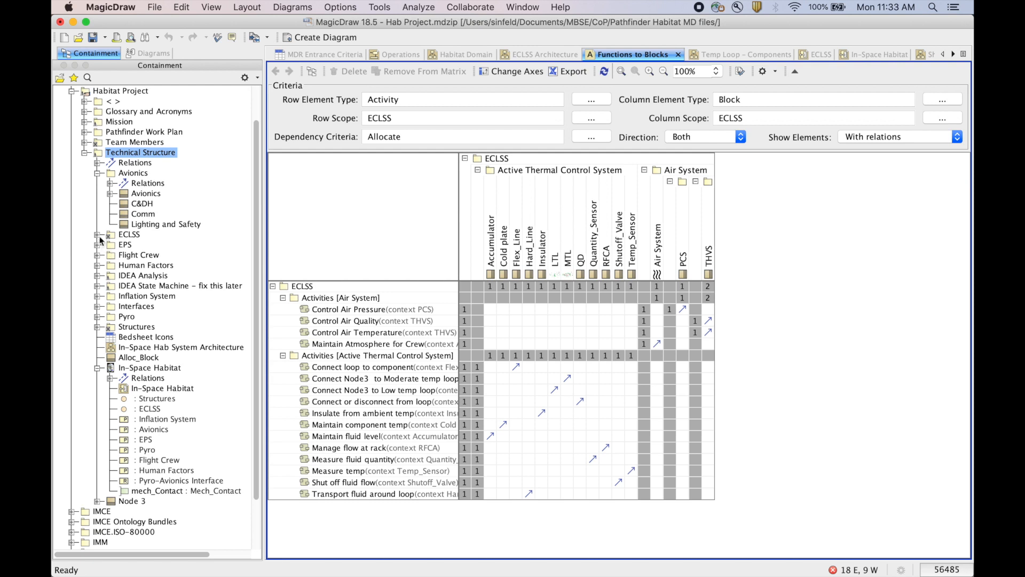
{"action": "left_click", "coordinate": [99, 234]}
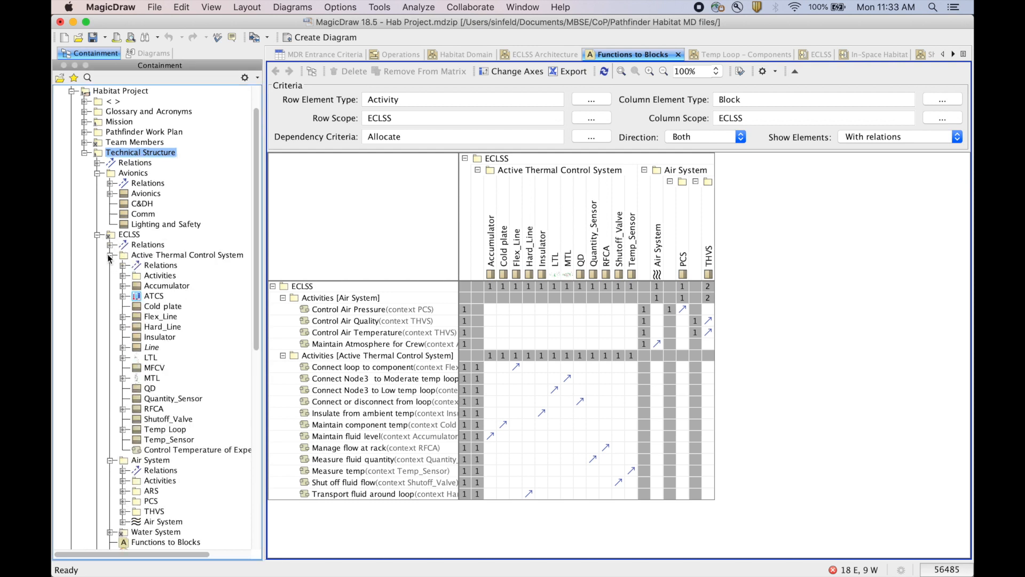
{"action": "left_click", "coordinate": [114, 254]}
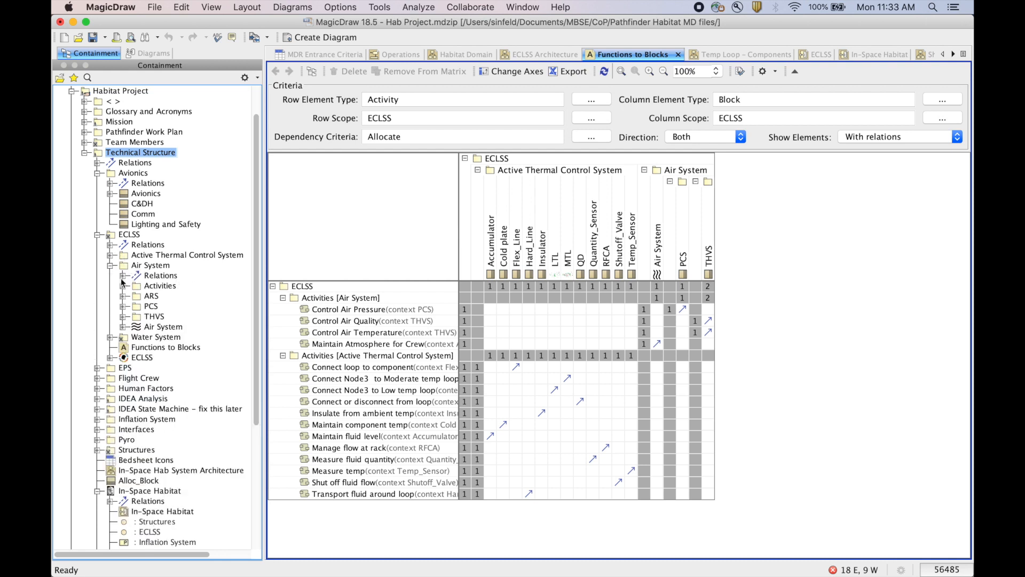
{"action": "left_click", "coordinate": [123, 285]}
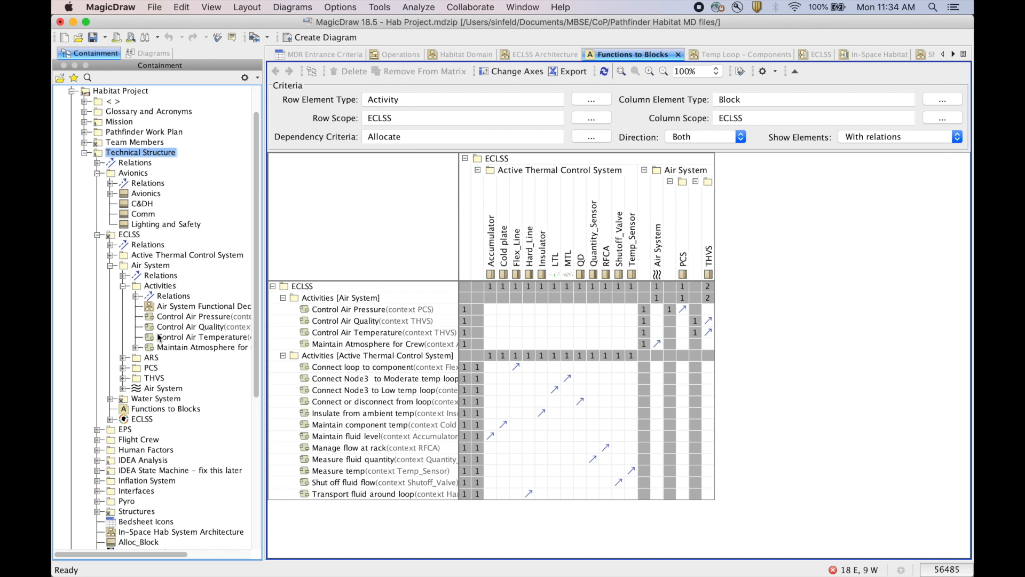
{"action": "mouse_move", "coordinate": [180, 362]}
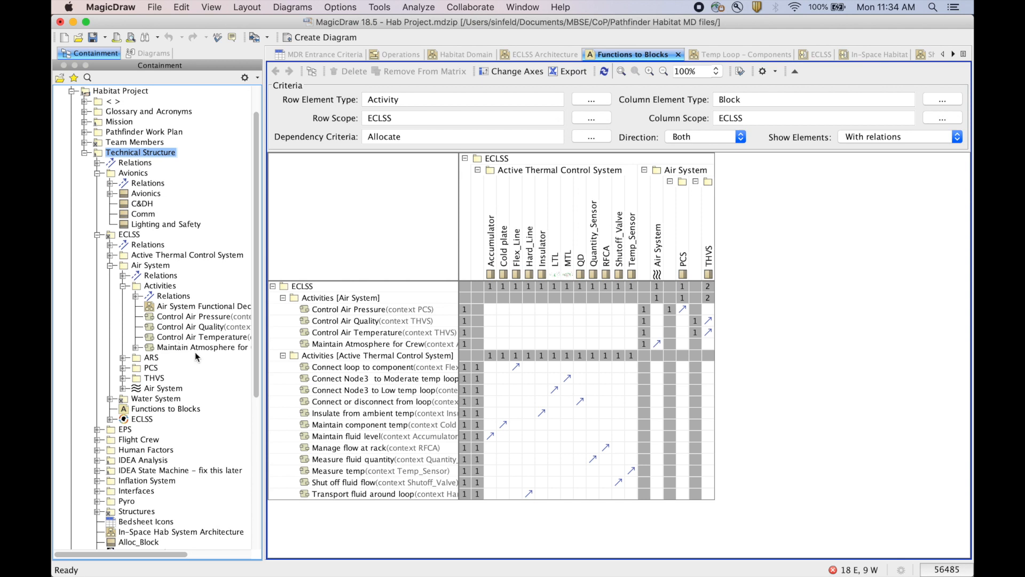
{"action": "mouse_move", "coordinate": [355, 337]}
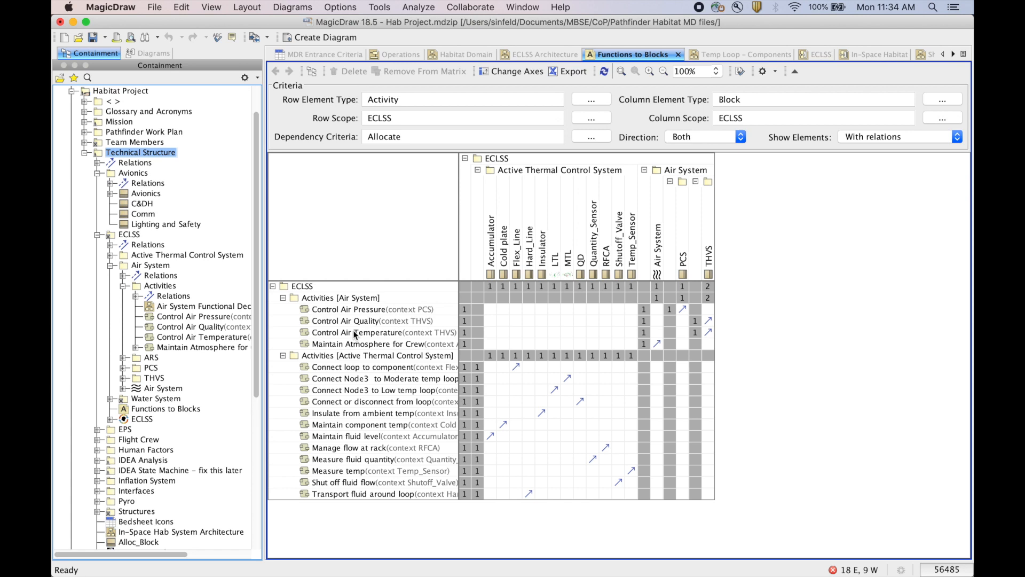
{"action": "mouse_move", "coordinate": [470, 271]}
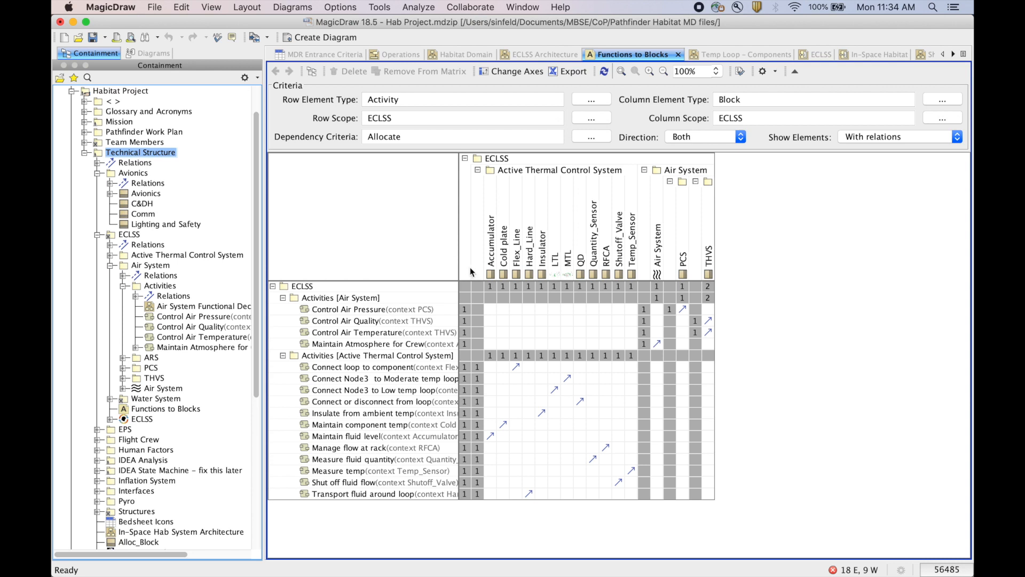
{"action": "mouse_move", "coordinate": [470, 268]}
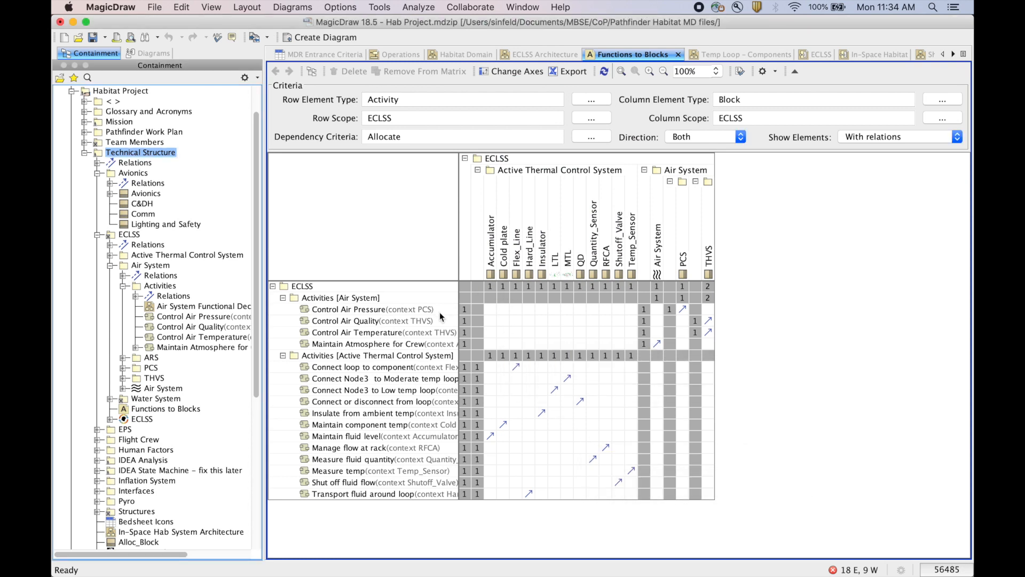
{"action": "mouse_move", "coordinate": [410, 444]}
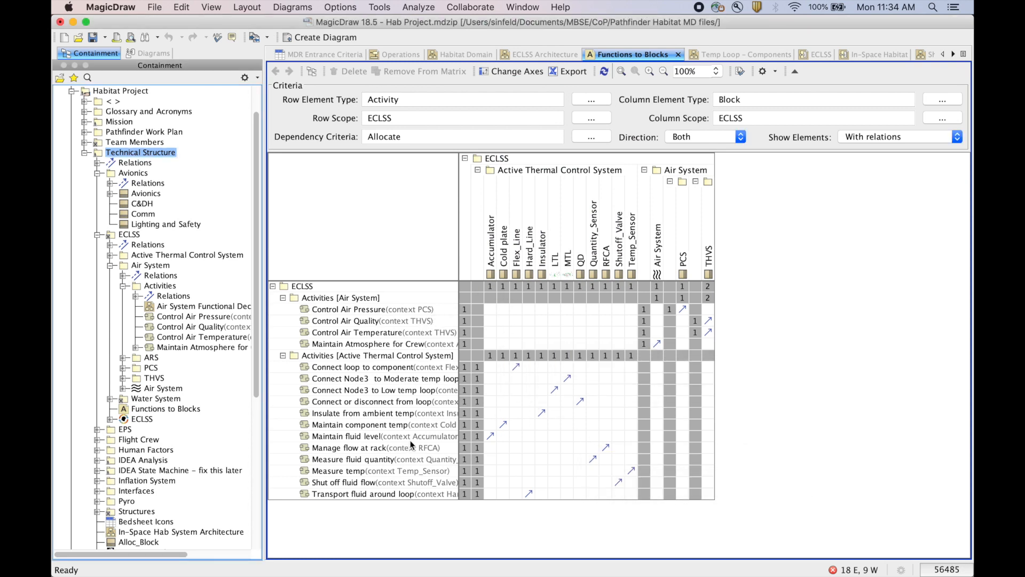
{"action": "mouse_move", "coordinate": [541, 250]}
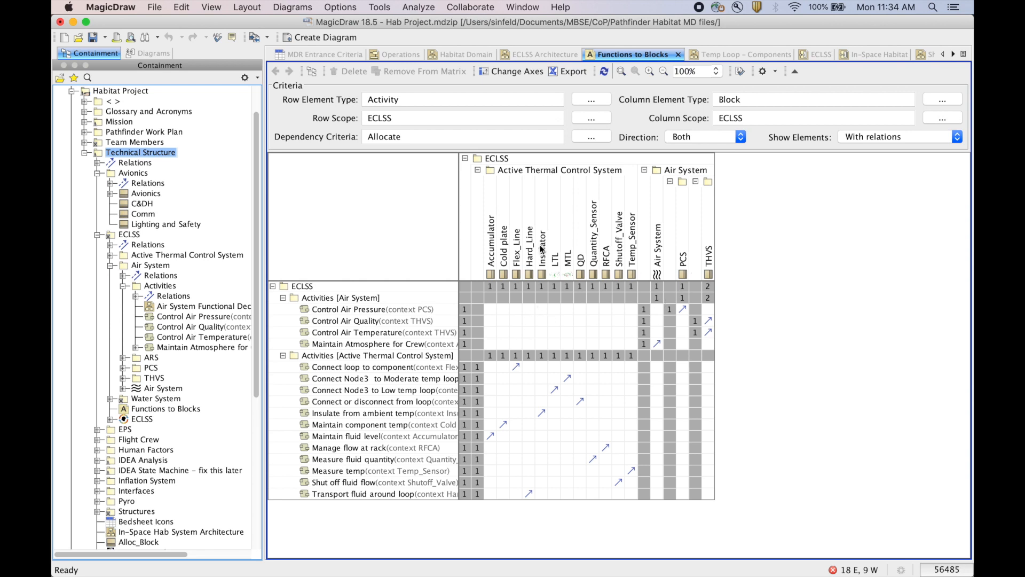
{"action": "mouse_move", "coordinate": [595, 246]}
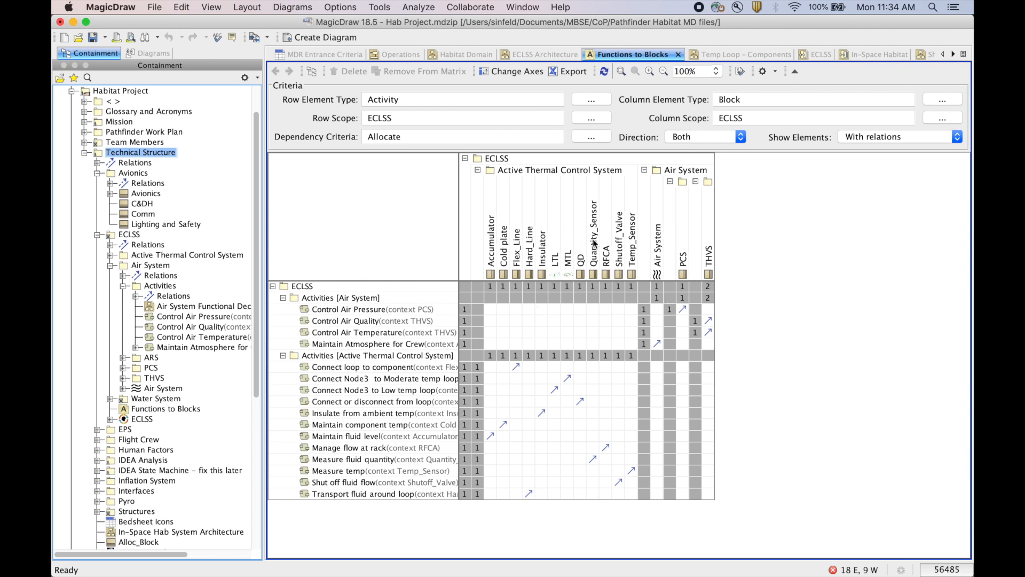
{"action": "mouse_move", "coordinate": [659, 235]}
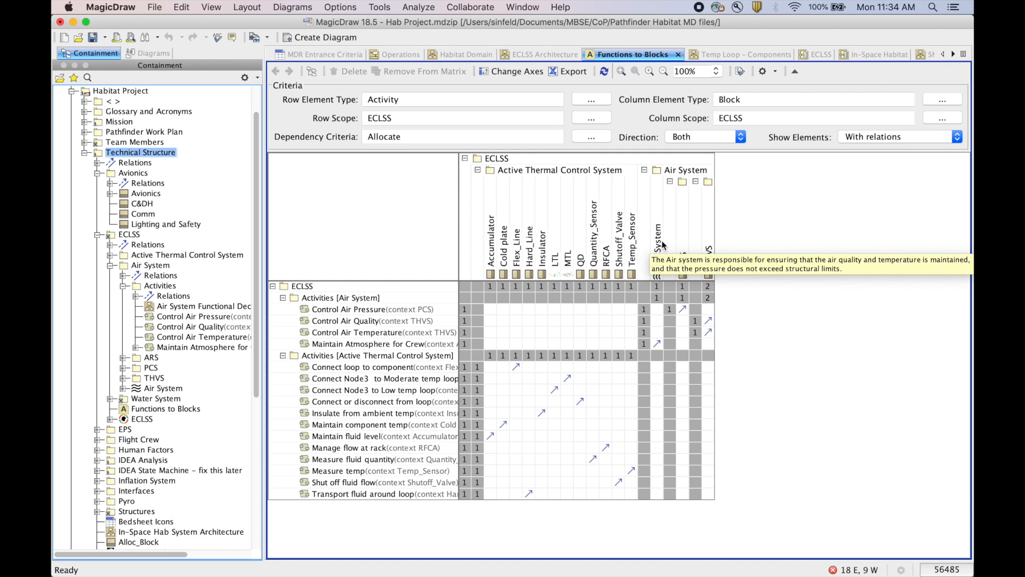
{"action": "mouse_move", "coordinate": [398, 307]}
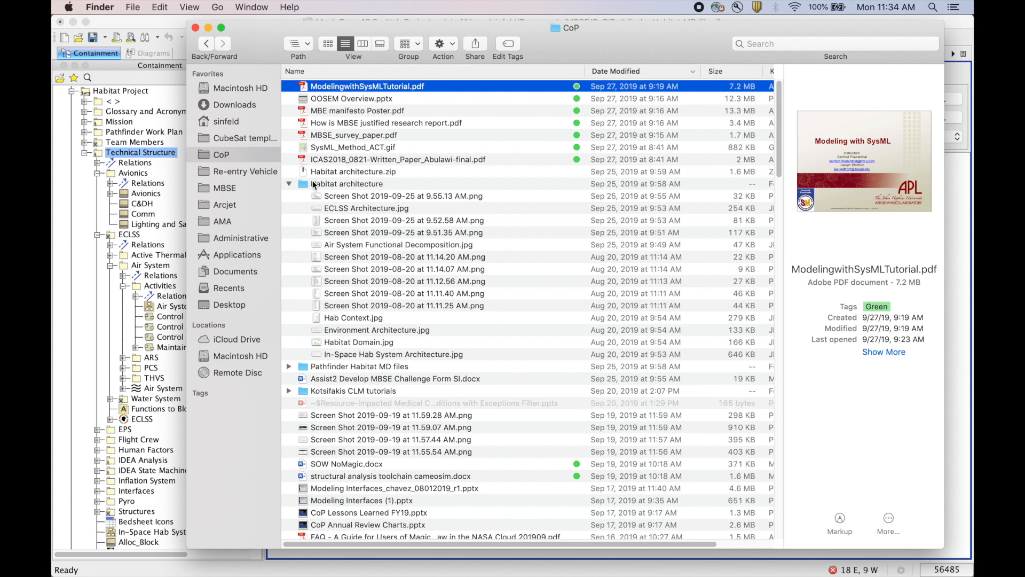
- Open the Habitat architecture folder of diagram images in Finder
{"action": "double_click", "coordinate": [345, 183]}
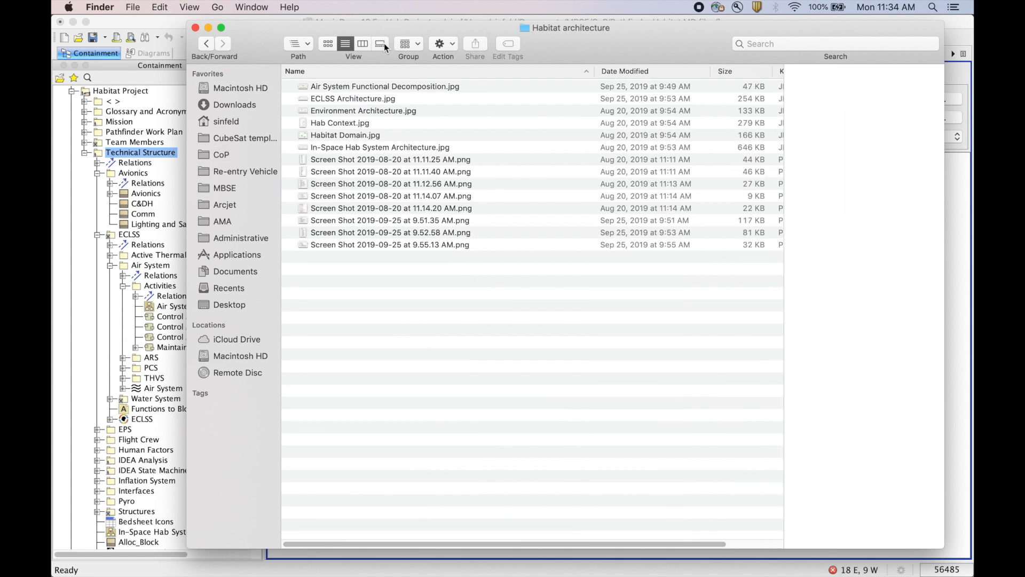
- In Gallery view, preview ECLSS Architecture, Environment Architecture and Hab Context images in turn
{"action": "left_click", "coordinate": [380, 43]}
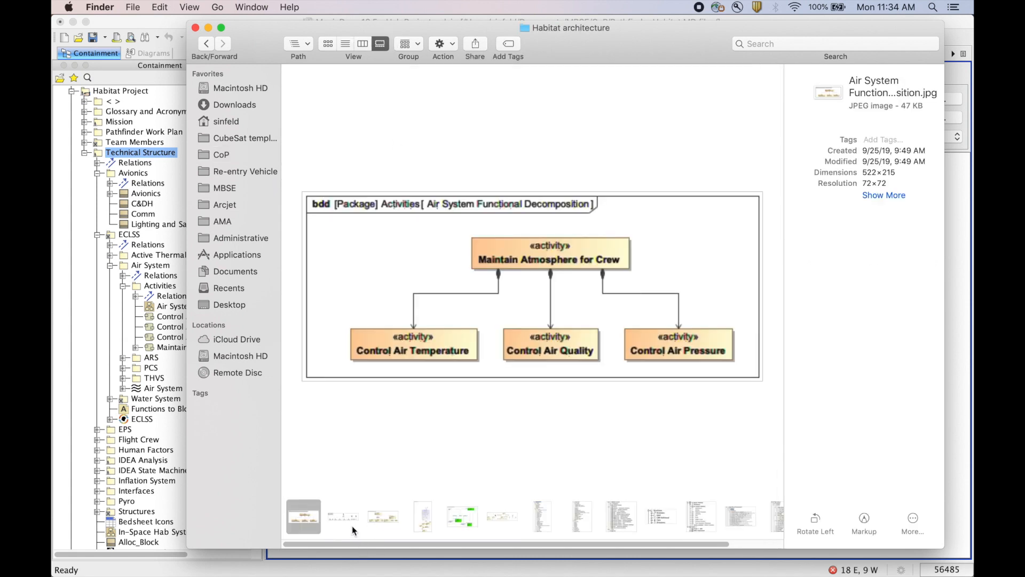
{"action": "mouse_move", "coordinate": [342, 520]}
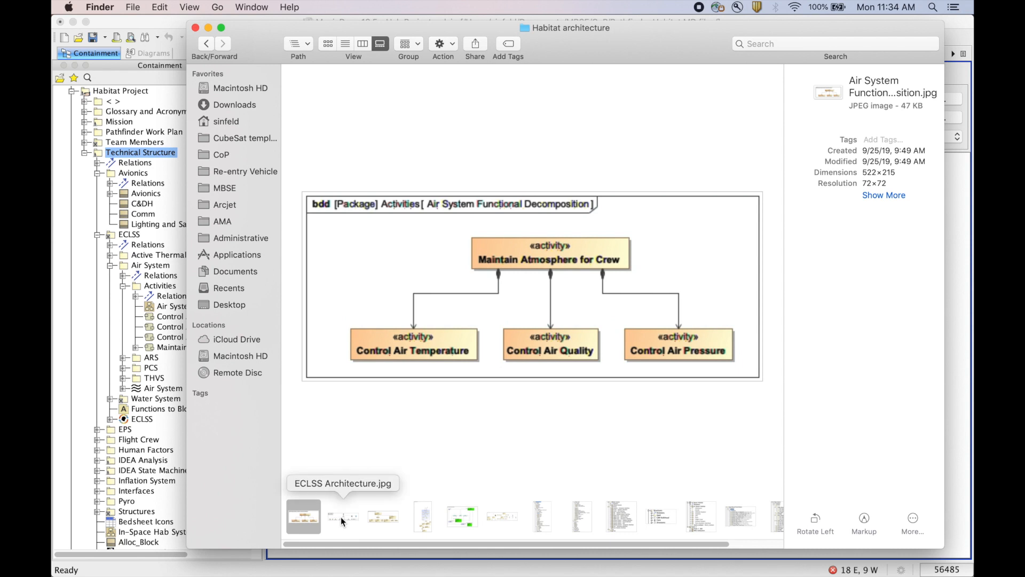
{"action": "left_click", "coordinate": [342, 516]}
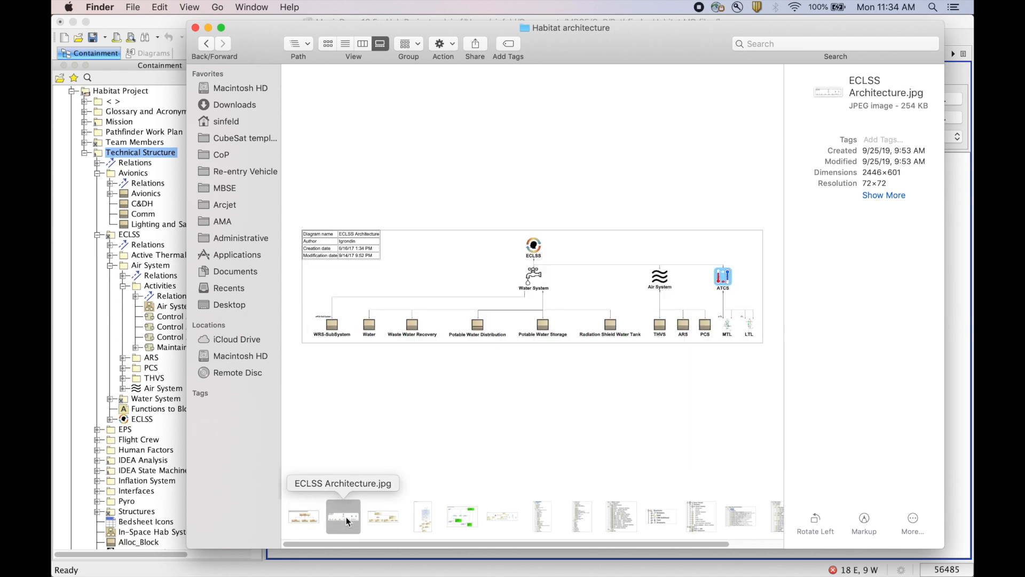
{"action": "left_click", "coordinate": [382, 517]}
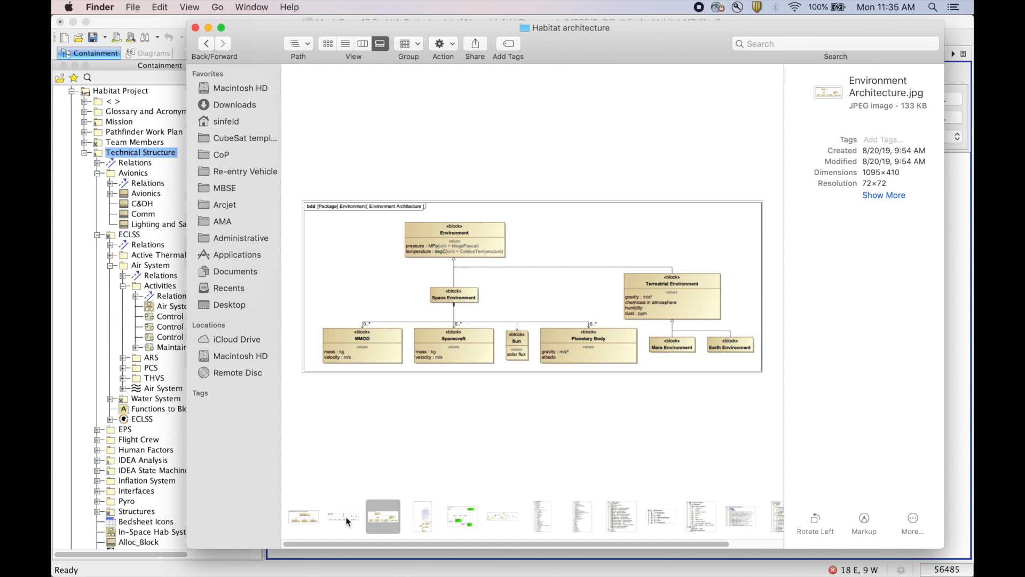
{"action": "left_click", "coordinate": [422, 516]}
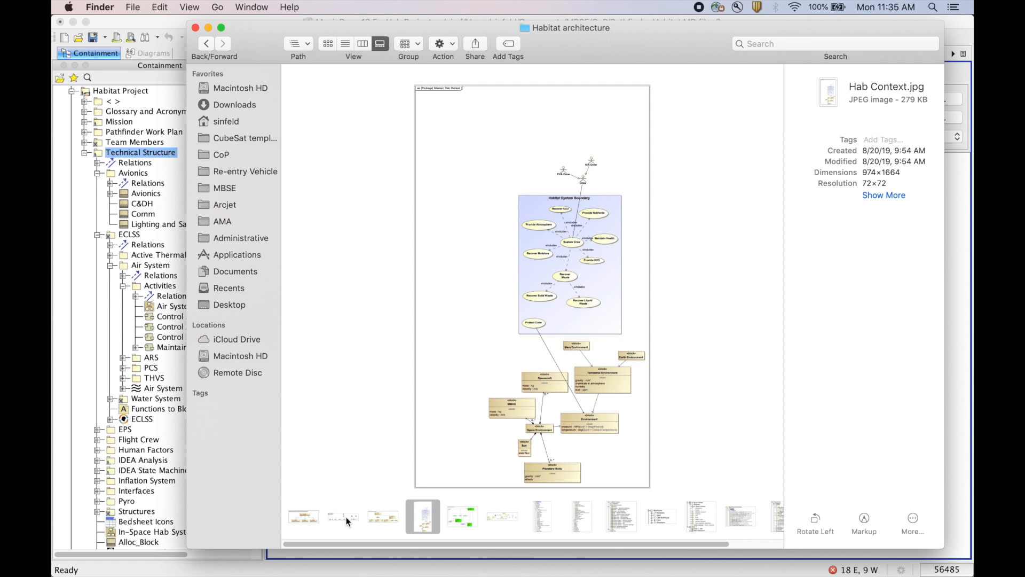
{"action": "mouse_move", "coordinate": [498, 362]}
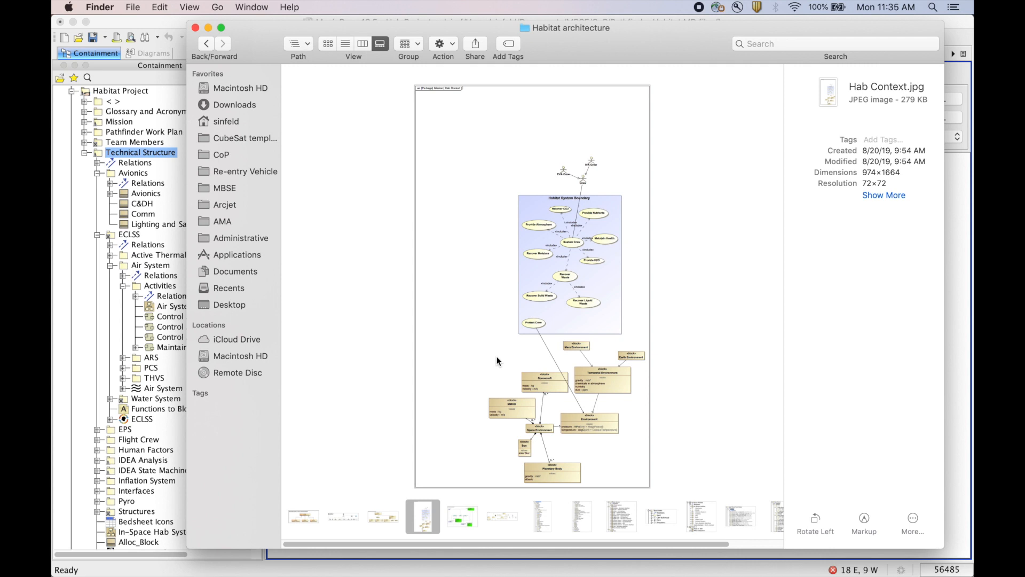
{"action": "mouse_move", "coordinate": [511, 313]}
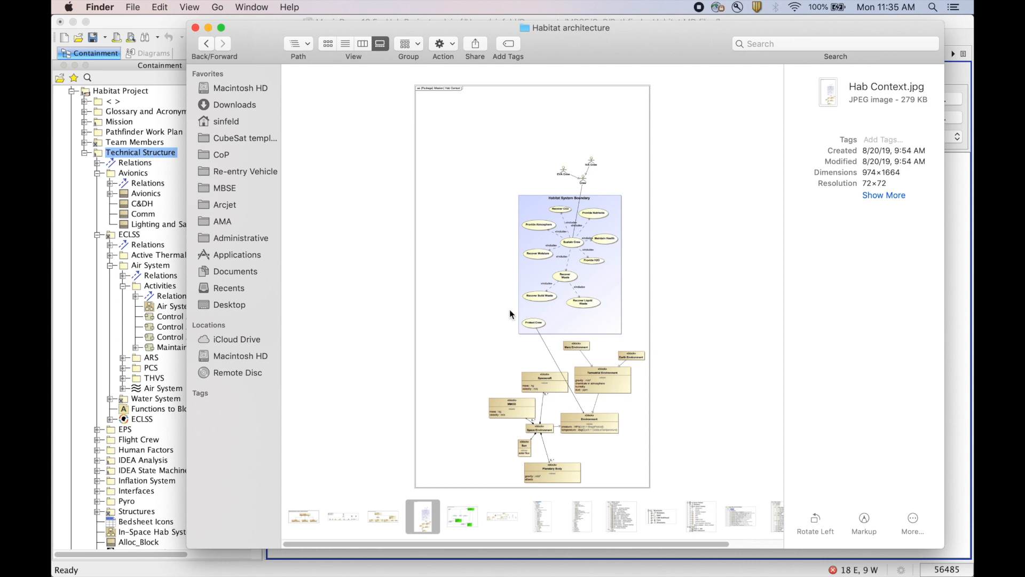
- Preview Habitat Domain, In-Space Hab System Architecture and the first model-tree screenshot
{"action": "left_click", "coordinate": [461, 516]}
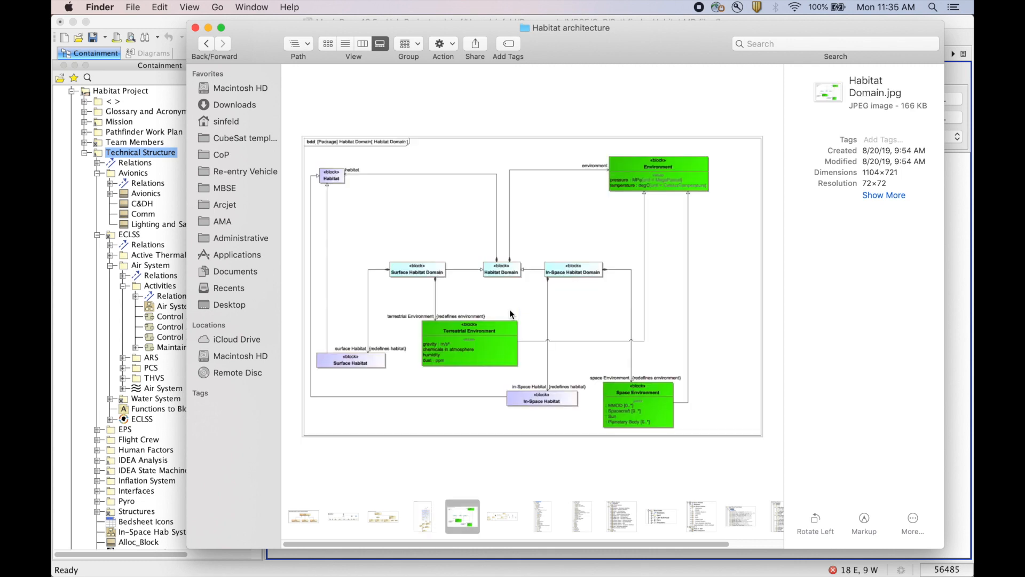
{"action": "left_click", "coordinate": [502, 515]}
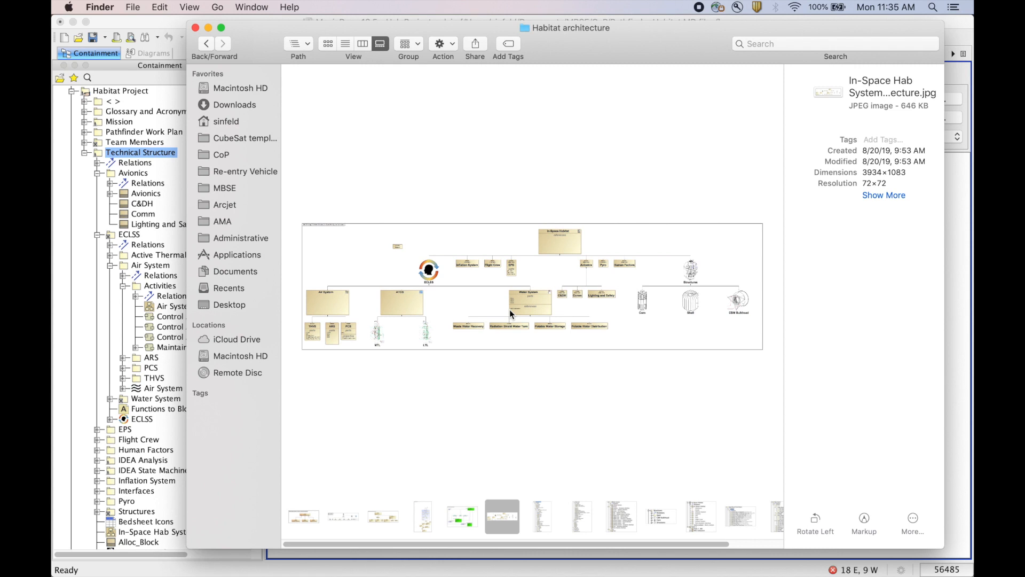
{"action": "left_click", "coordinate": [542, 516]}
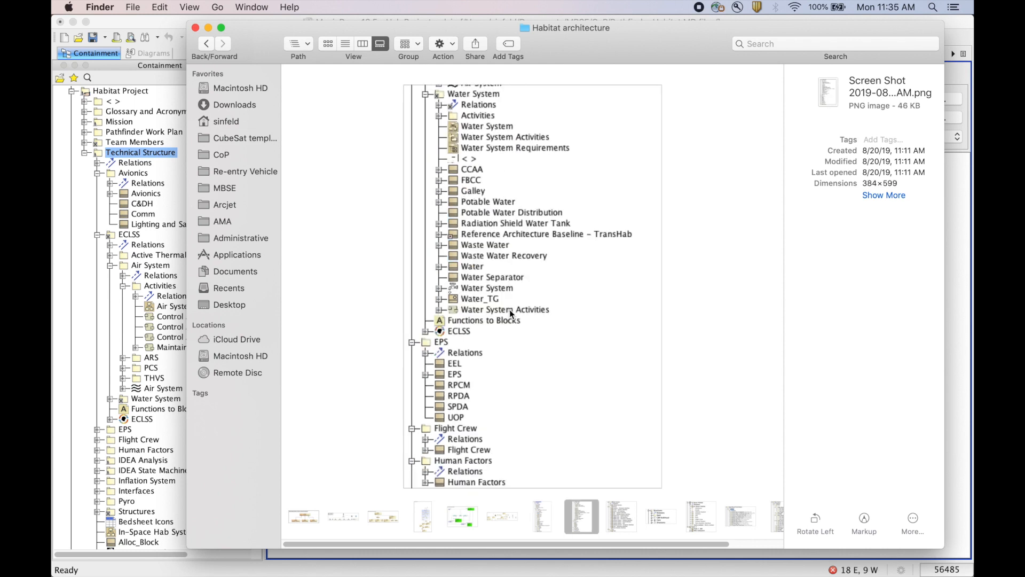
- Preview the Interfaces, In-Space Habitat structure, Active Thermal Control and Water System activity screenshots
{"action": "left_click", "coordinate": [619, 515]}
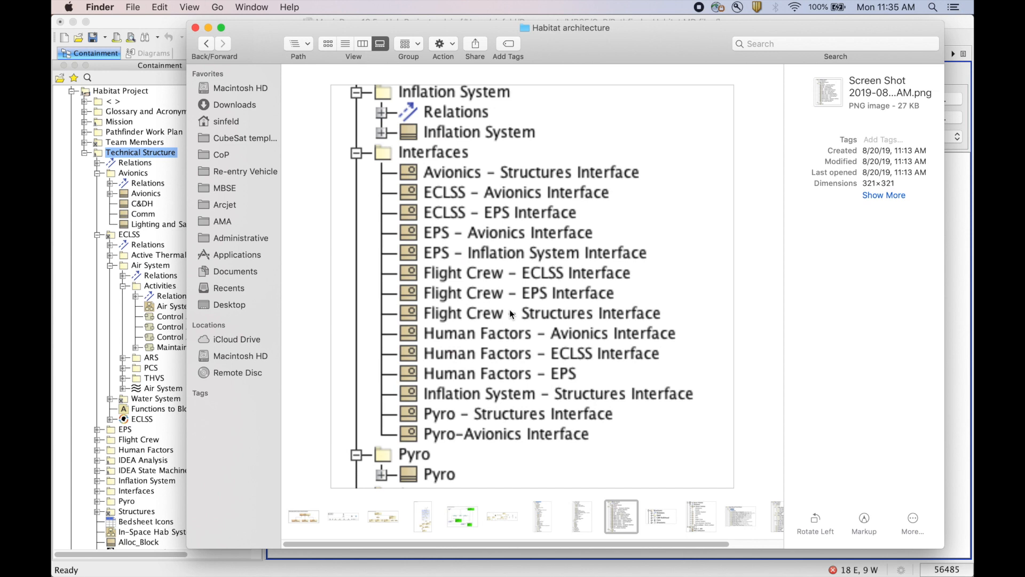
{"action": "left_click", "coordinate": [700, 516]}
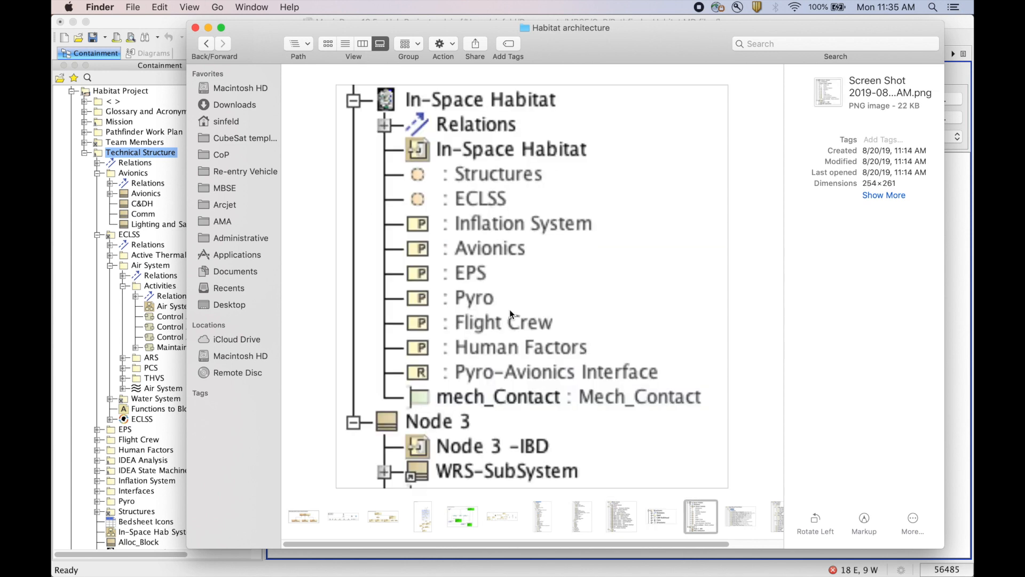
{"action": "left_click", "coordinate": [740, 516]}
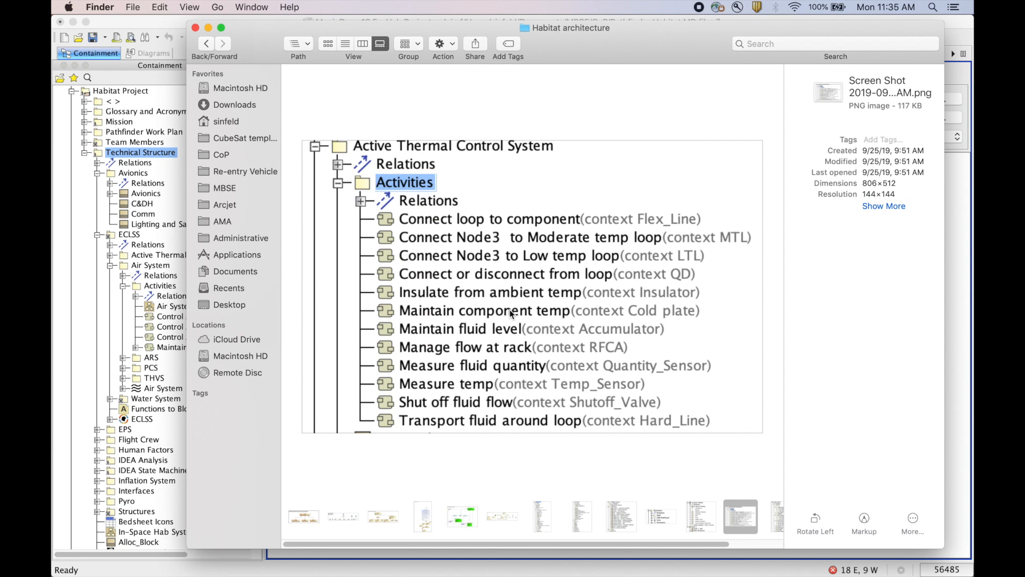
{"action": "left_click", "coordinate": [767, 516]}
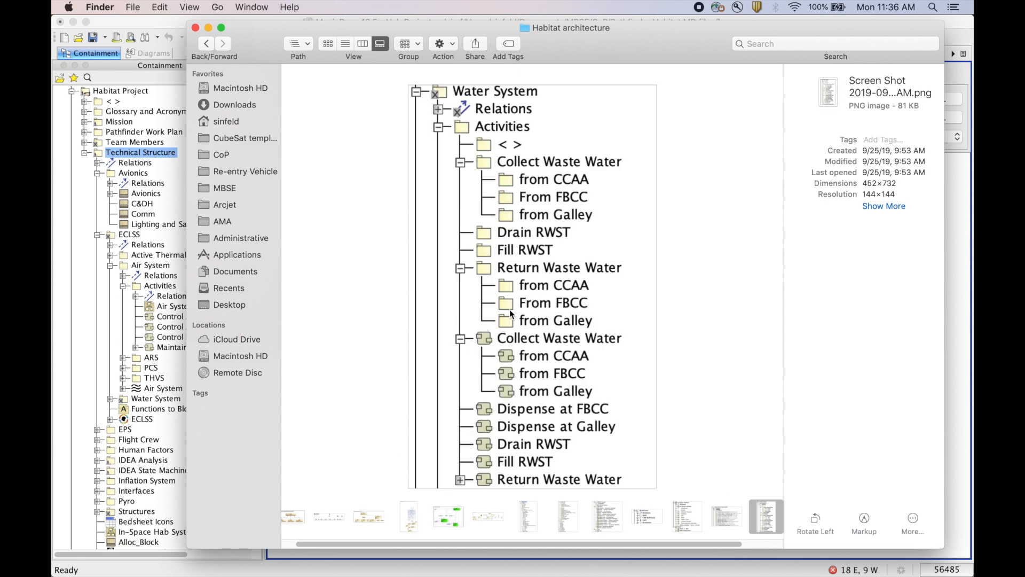
{"action": "left_click", "coordinate": [368, 516]}
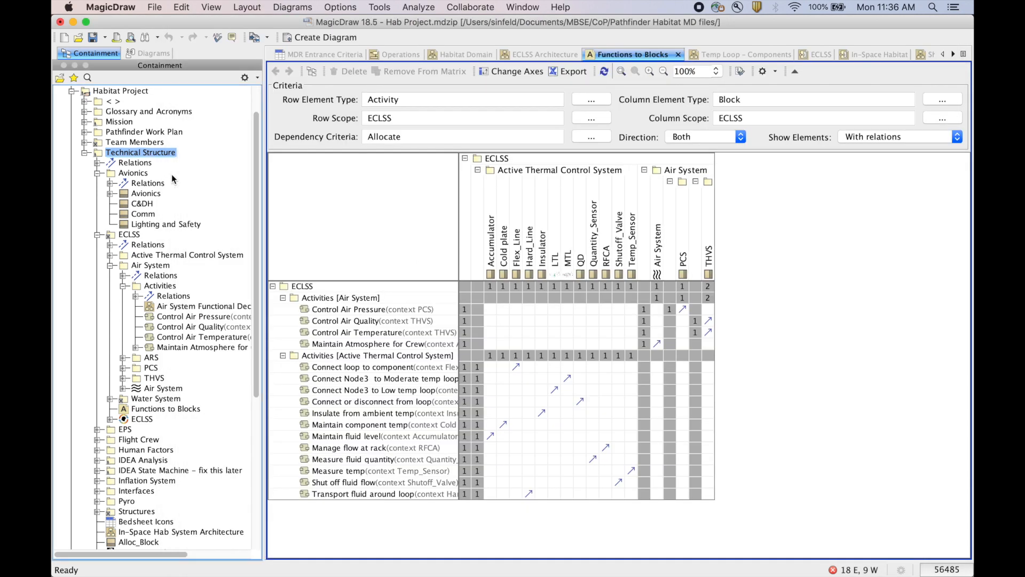
{"action": "mouse_move", "coordinate": [548, 142]}
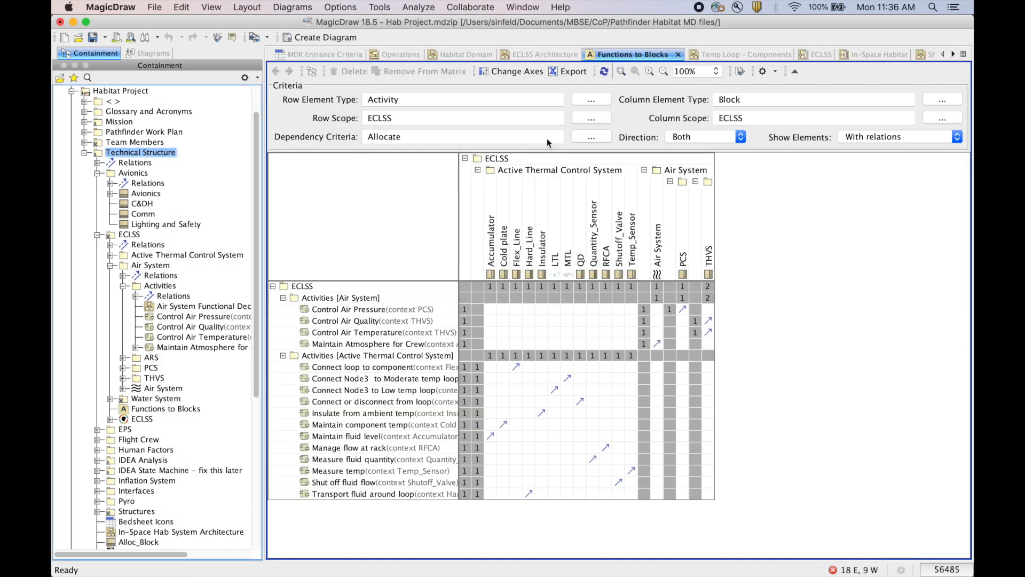
{"action": "mouse_move", "coordinate": [568, 141]}
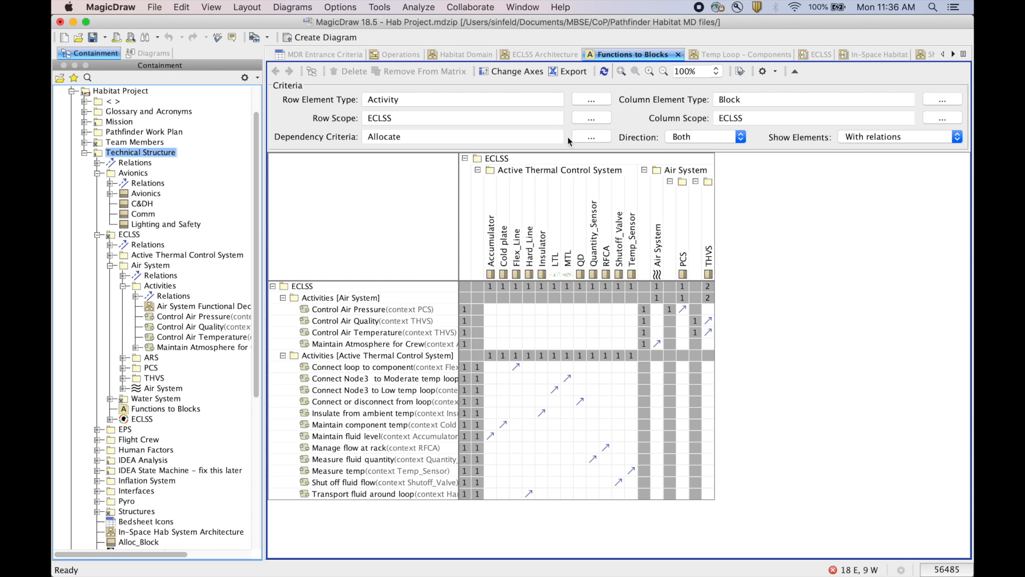
{"action": "mouse_move", "coordinate": [646, 237]}
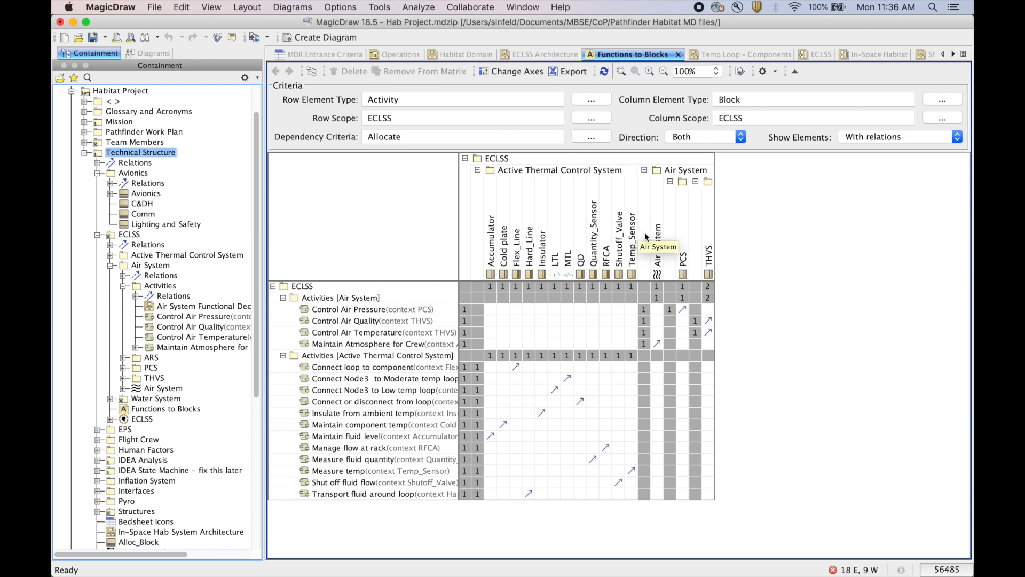
{"action": "mouse_move", "coordinate": [778, 212]}
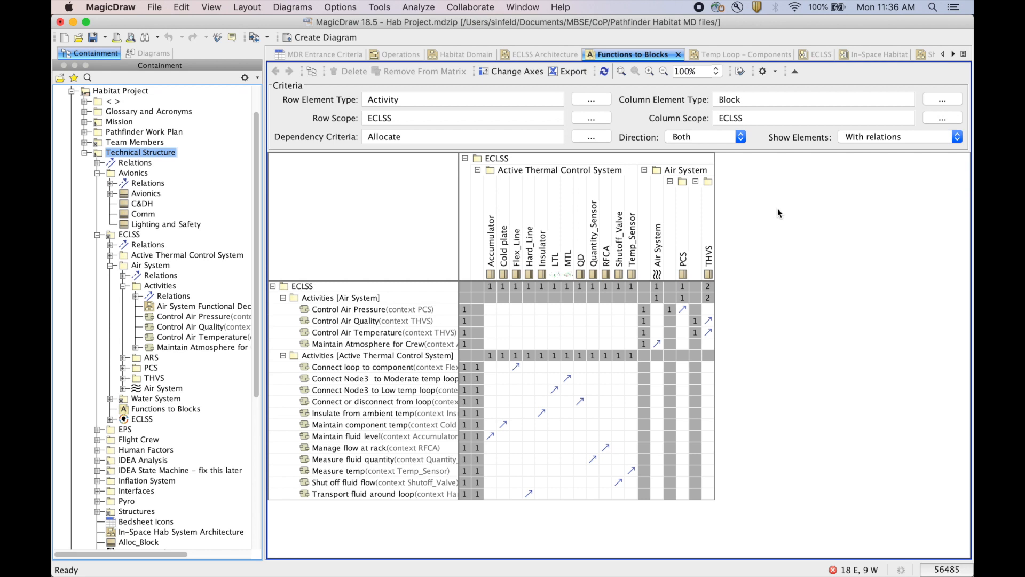
{"action": "mouse_move", "coordinate": [80, 197]}
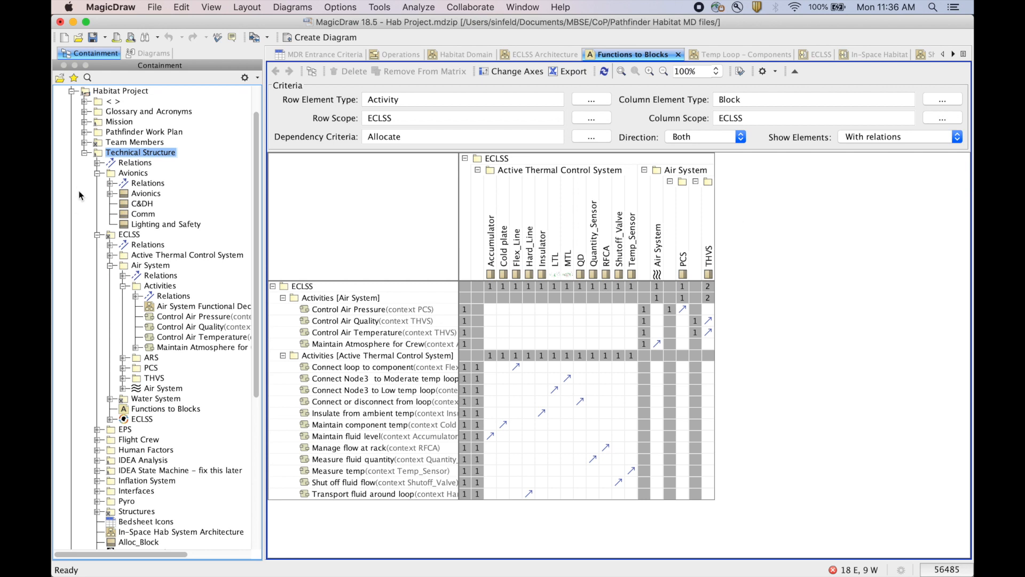
{"action": "mouse_move", "coordinate": [136, 249]}
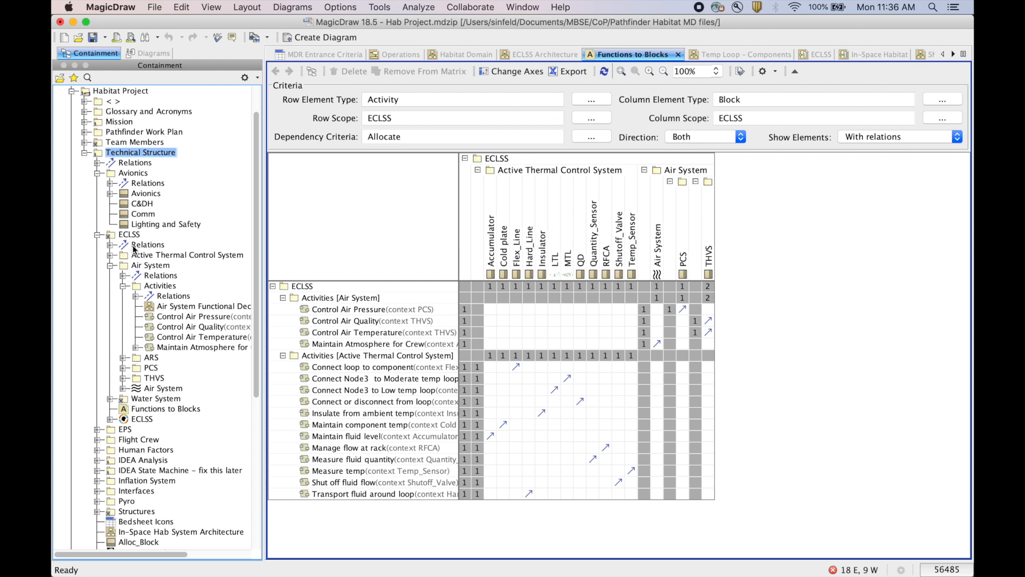
{"action": "mouse_move", "coordinate": [135, 250]}
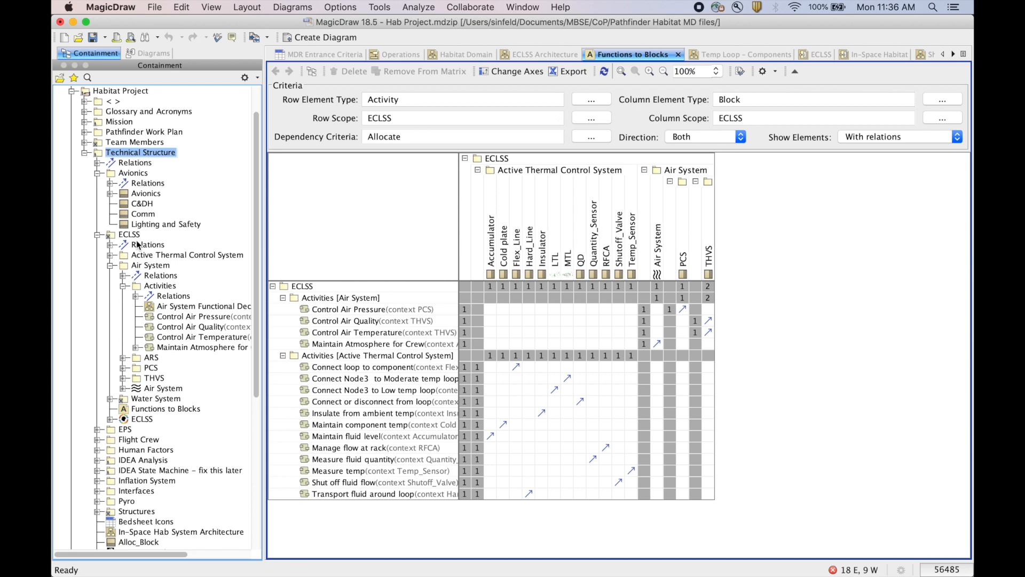